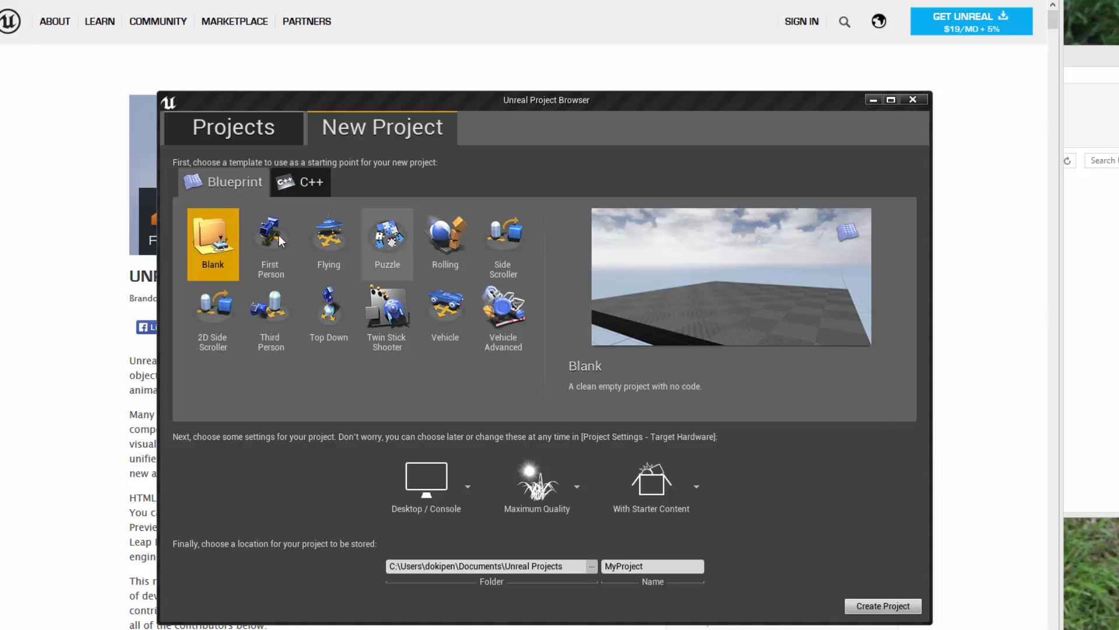
pyautogui.moveTo(82, 66)
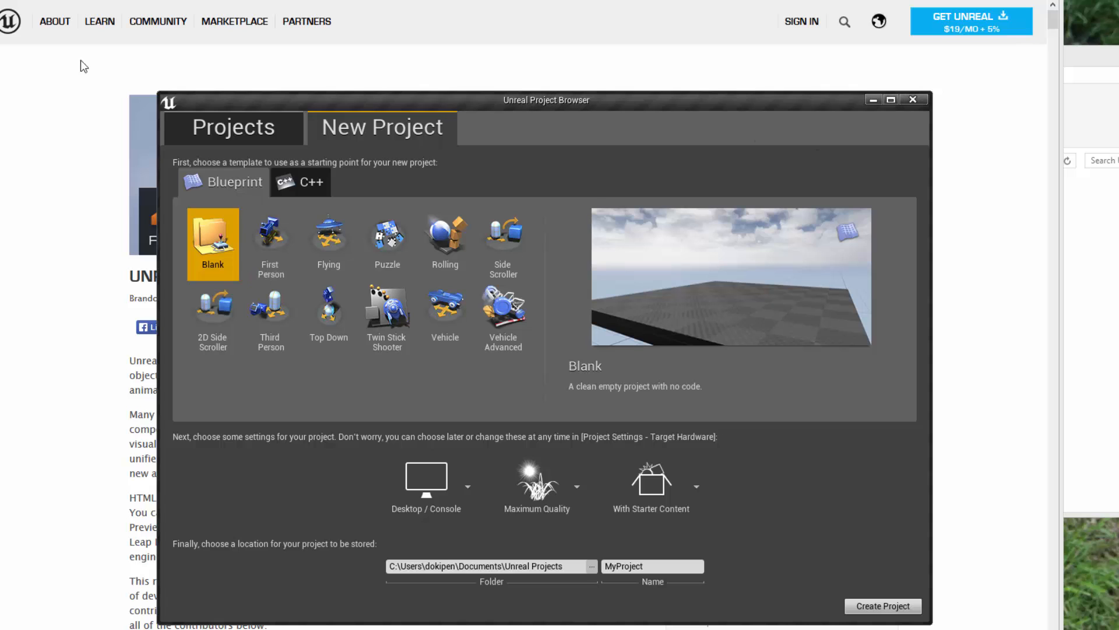
# - Bring the Unreal Engine 4.7 release article forward and scroll to the Realistic Foliage Lighting section
pyautogui.click(914, 99)
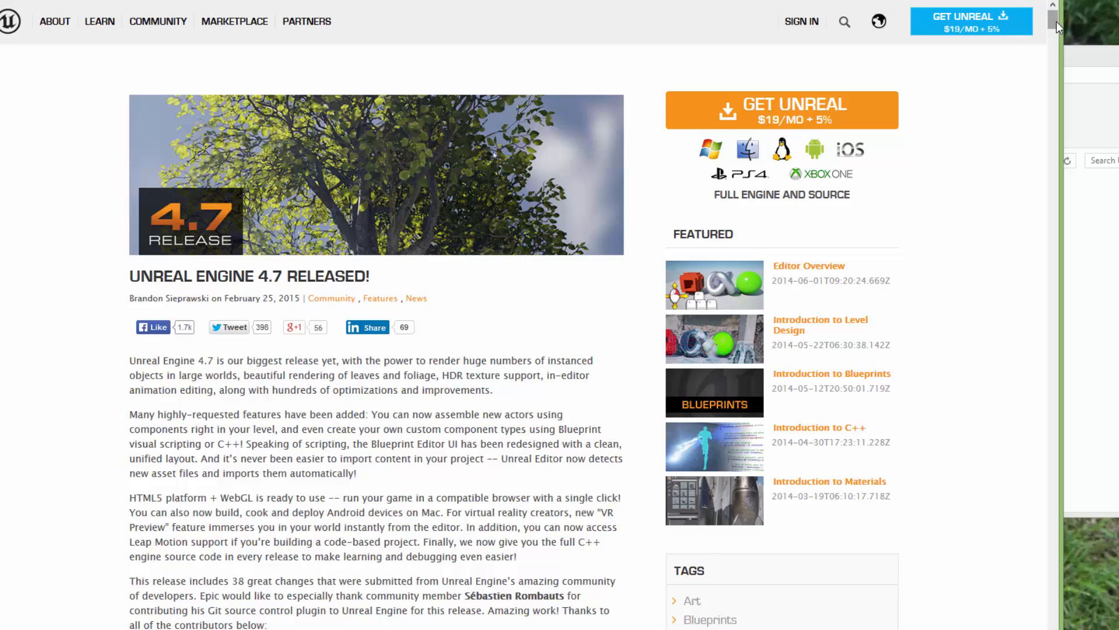
pyautogui.scroll(-3)
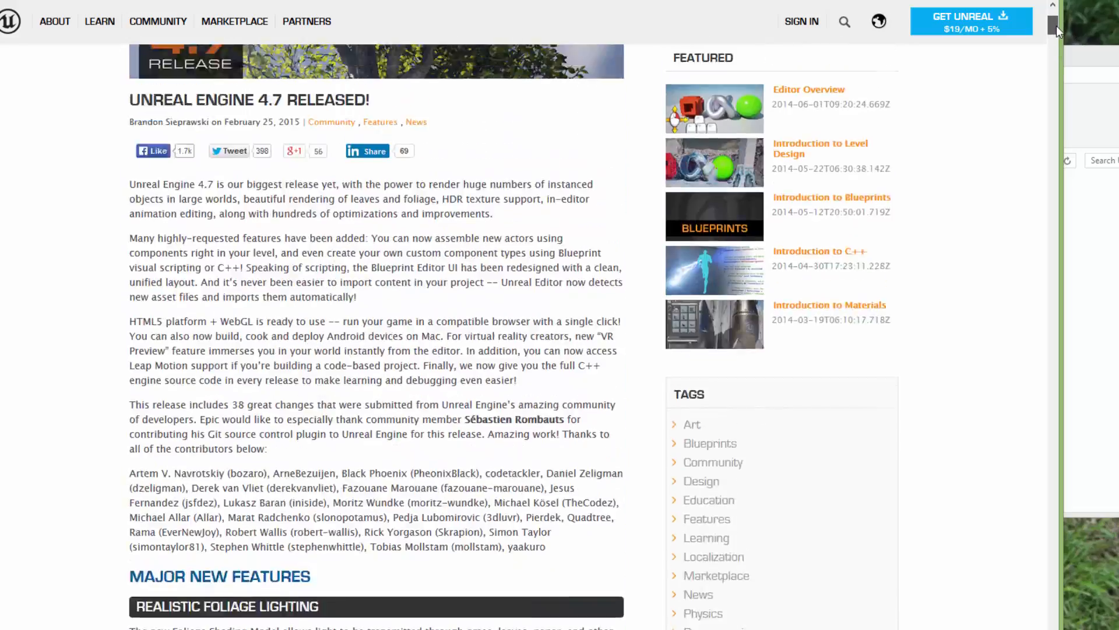
pyautogui.scroll(-3)
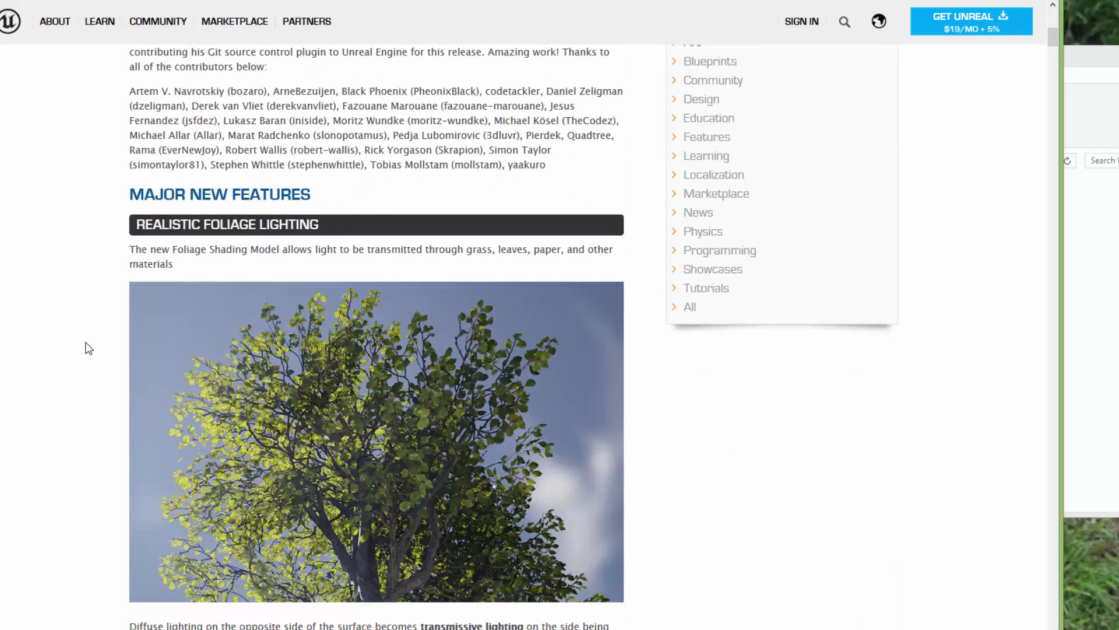
pyautogui.scroll(-3)
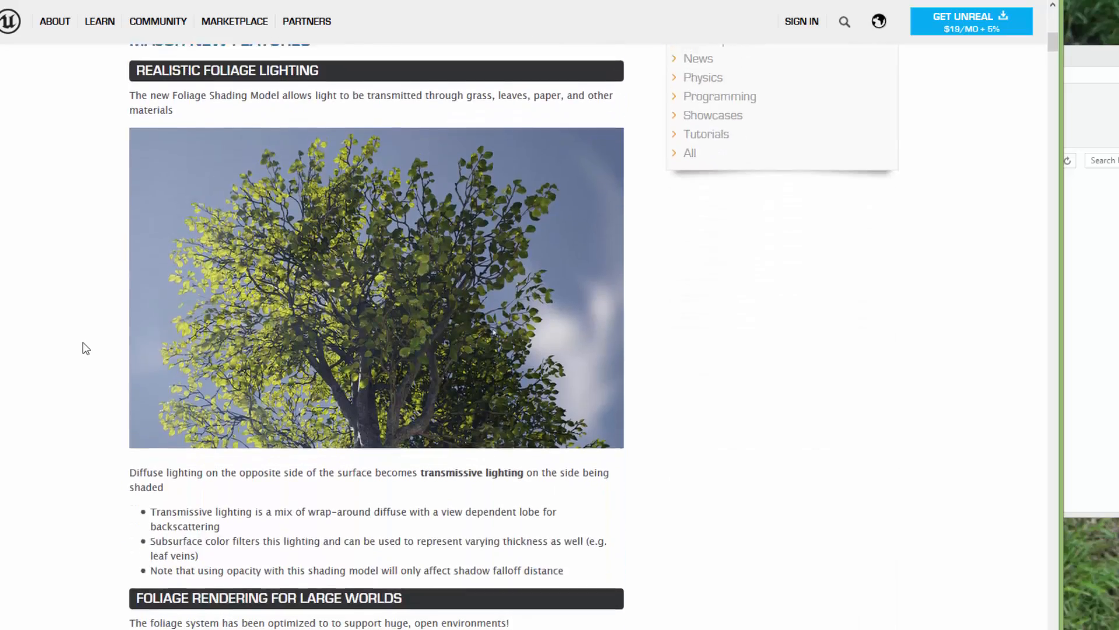
pyautogui.scroll(3)
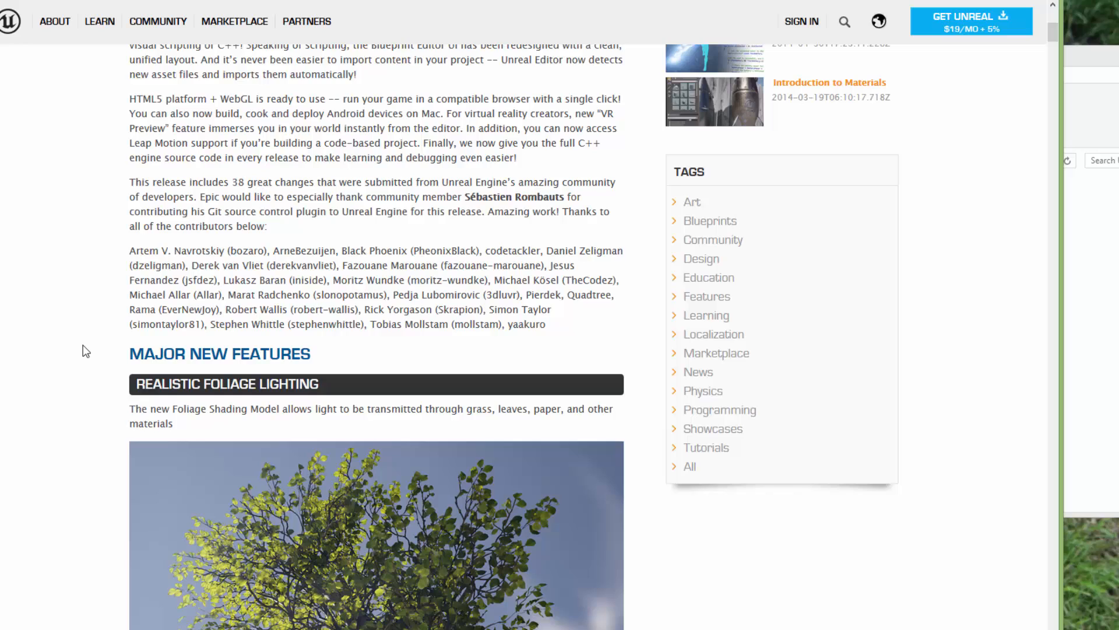
pyautogui.scroll(-3)
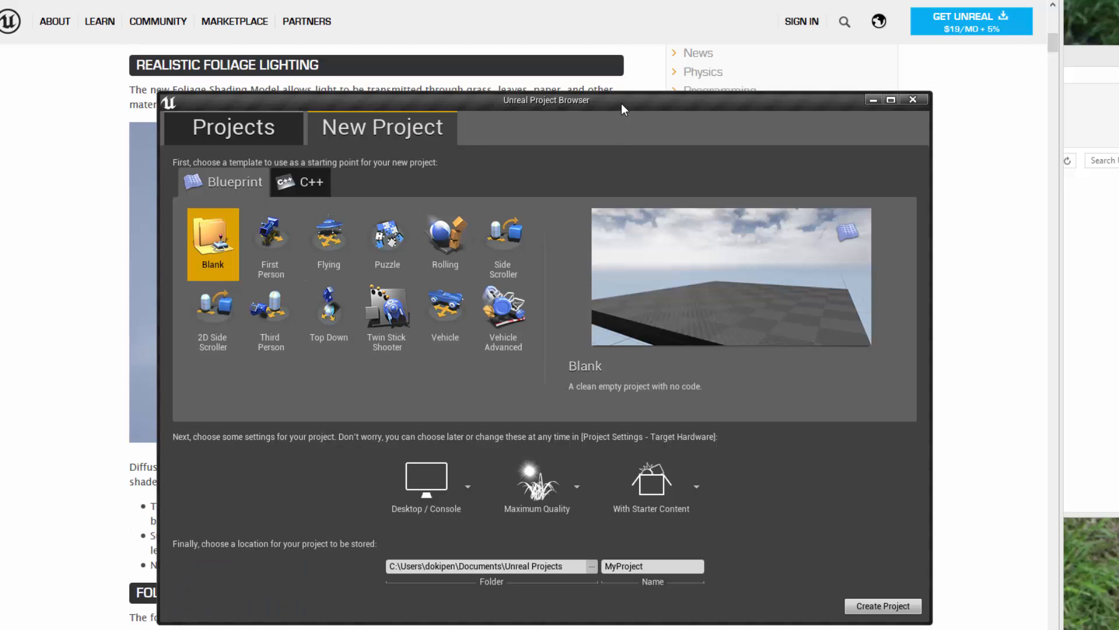
pyautogui.moveTo(274, 236)
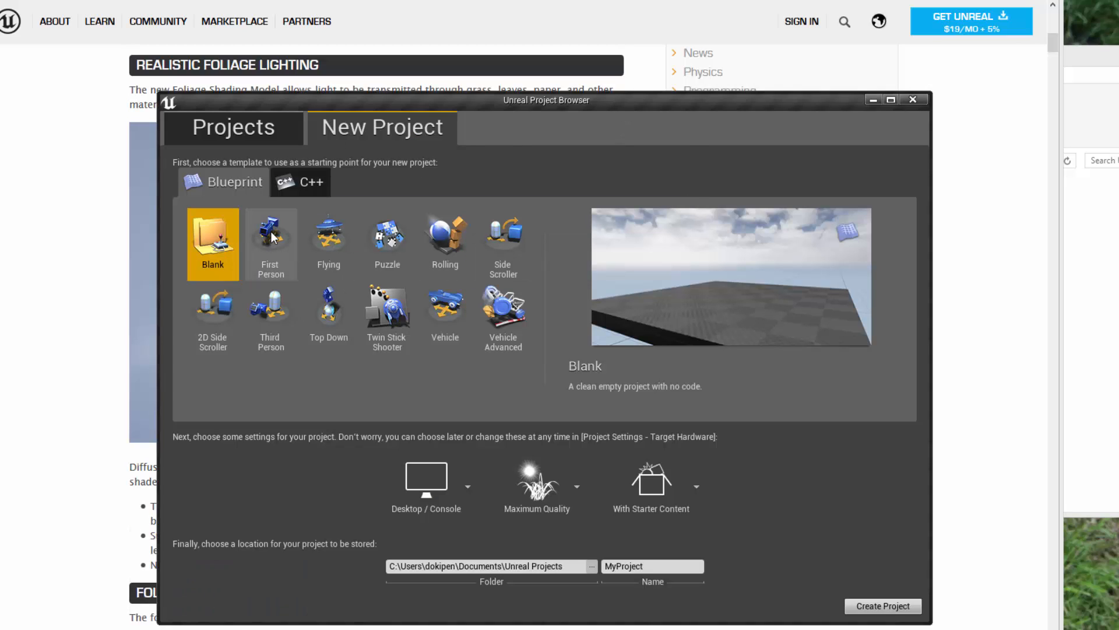
# - Create a First Person blueprint project named Newfeatures47
pyautogui.click(270, 239)
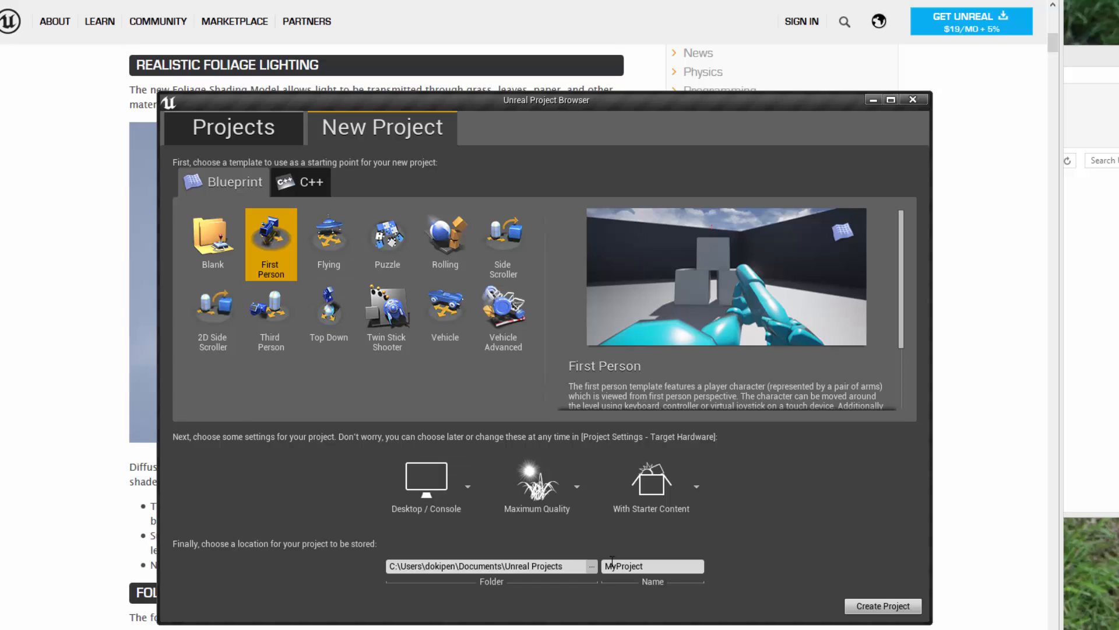
pyautogui.doubleClick(629, 564)
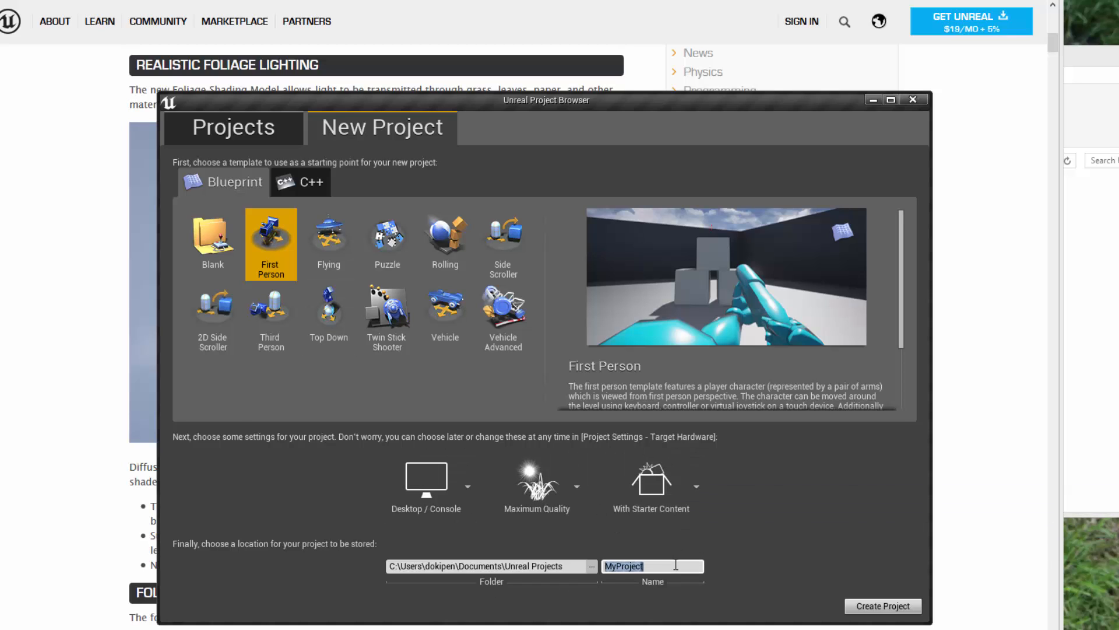
pyautogui.write('new')
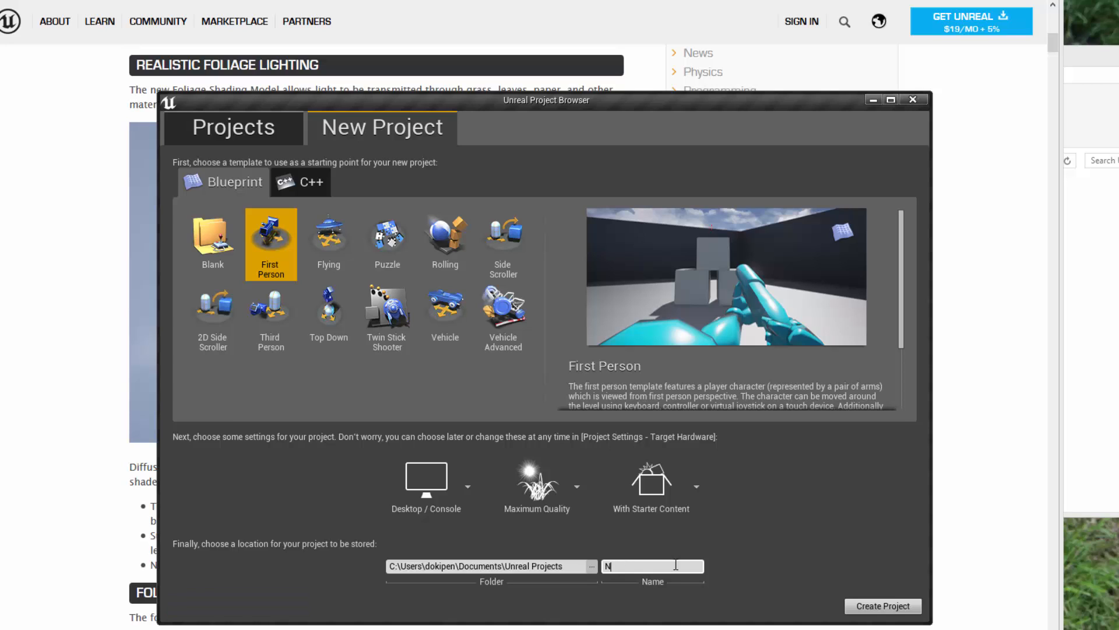
pyautogui.write('ewfeatures47')
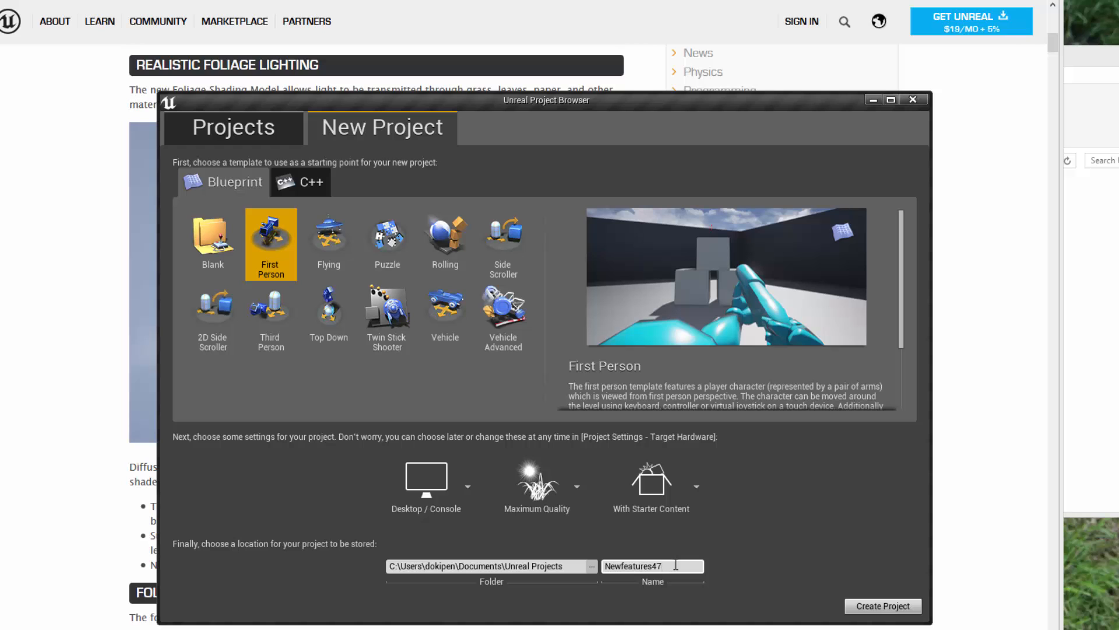
pyautogui.moveTo(869, 611)
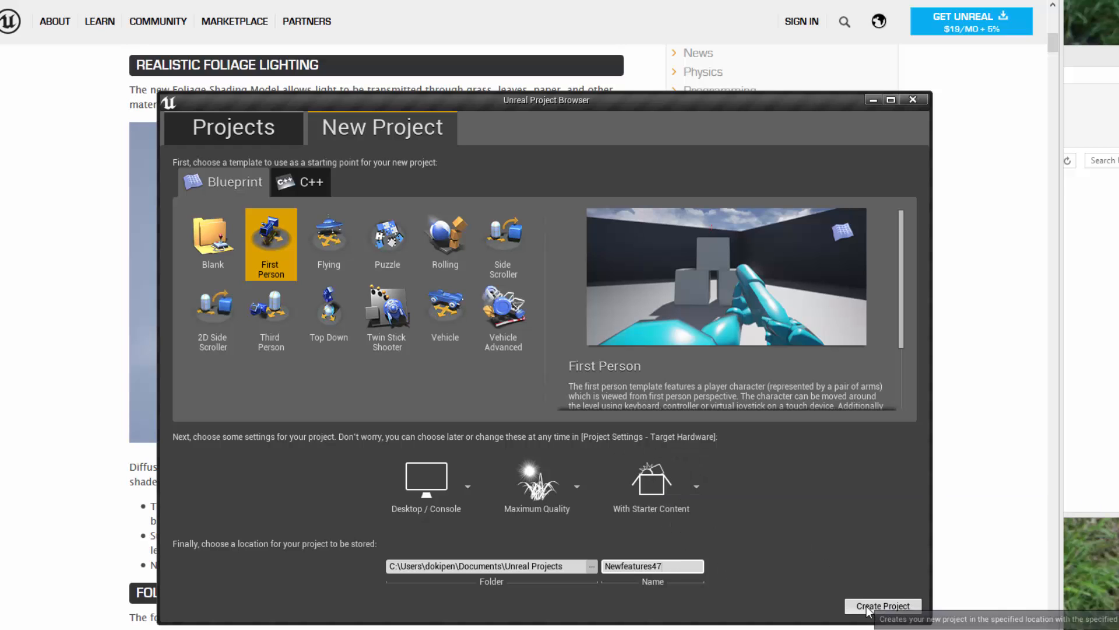
pyautogui.click(881, 605)
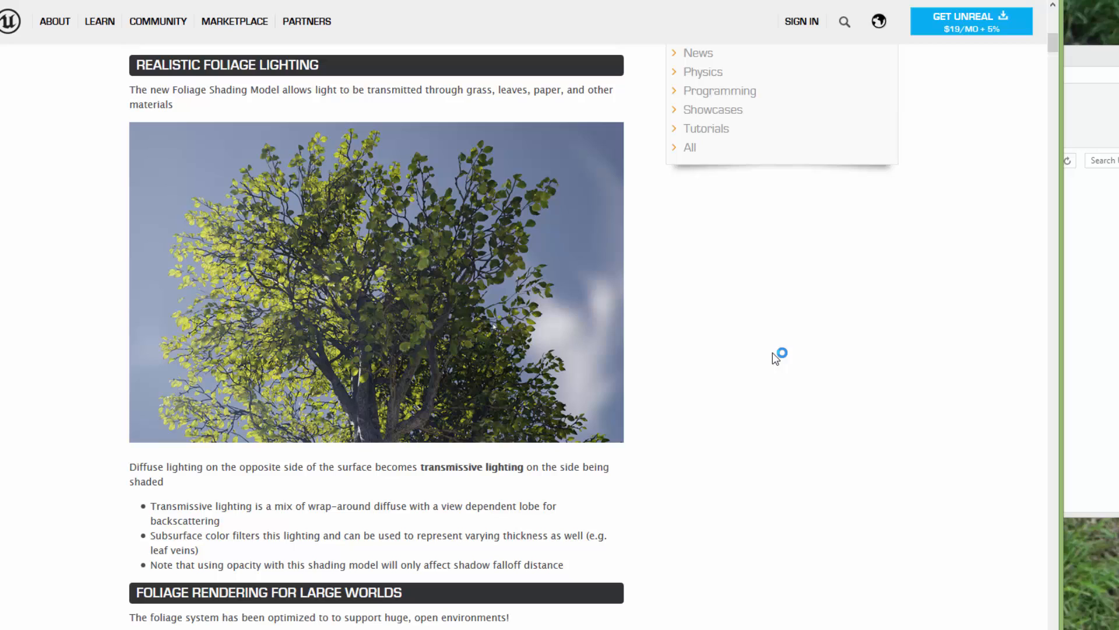
pyautogui.moveTo(760, 343)
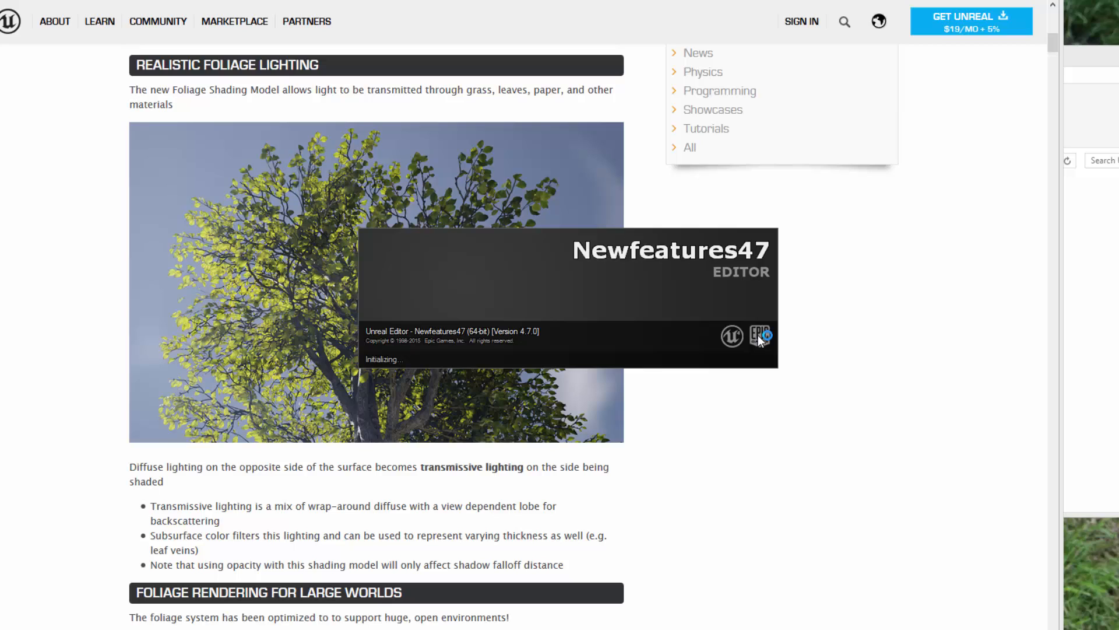
pyautogui.moveTo(760, 317)
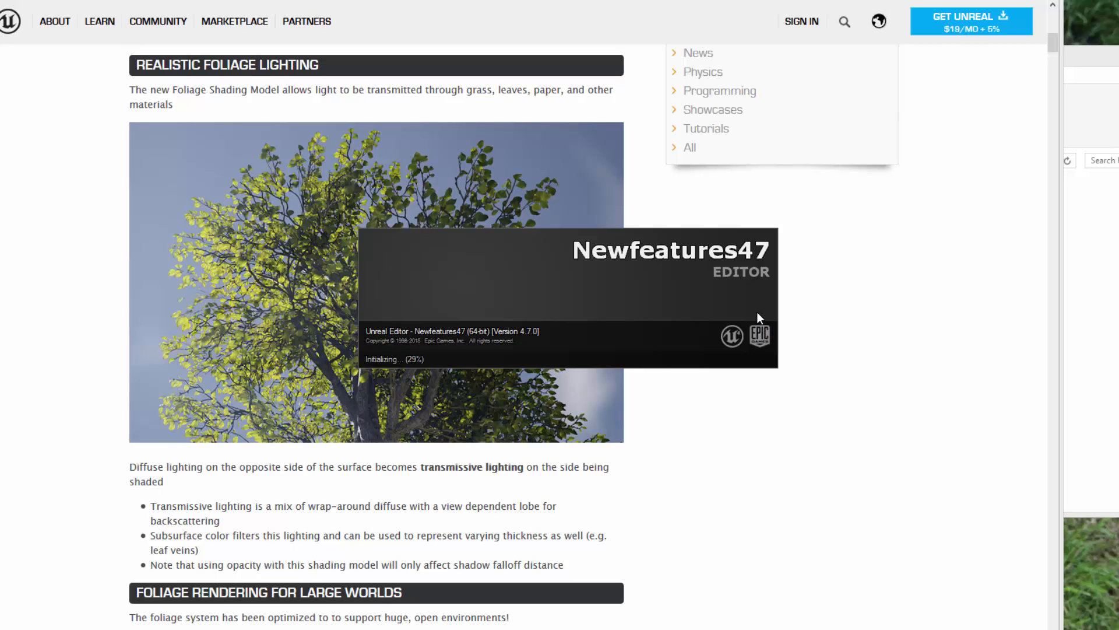
pyautogui.moveTo(769, 188)
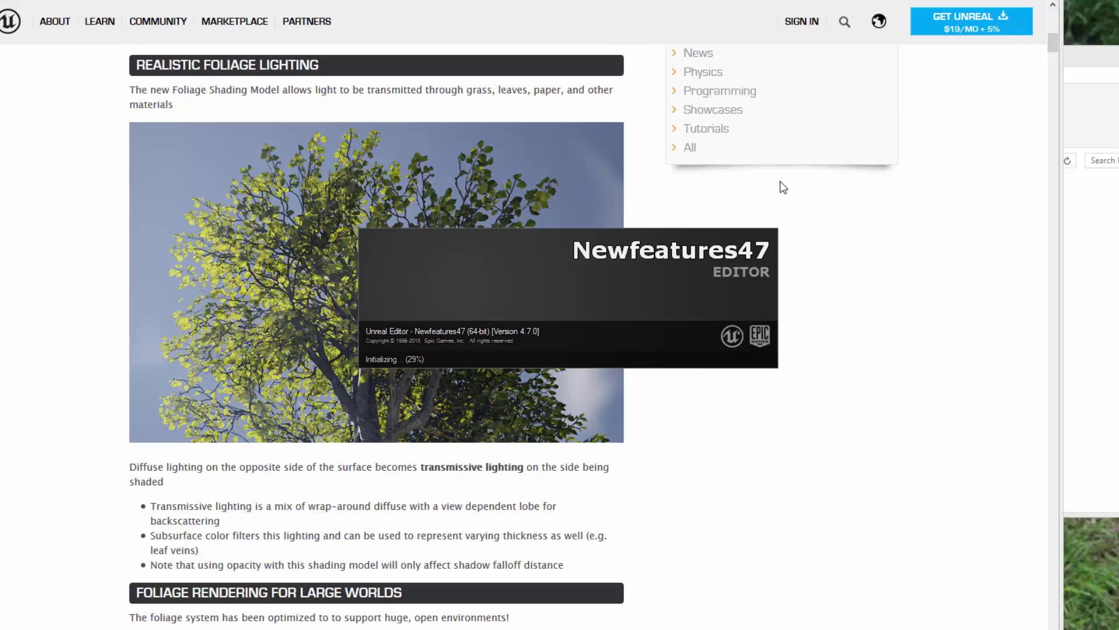
pyautogui.moveTo(807, 265)
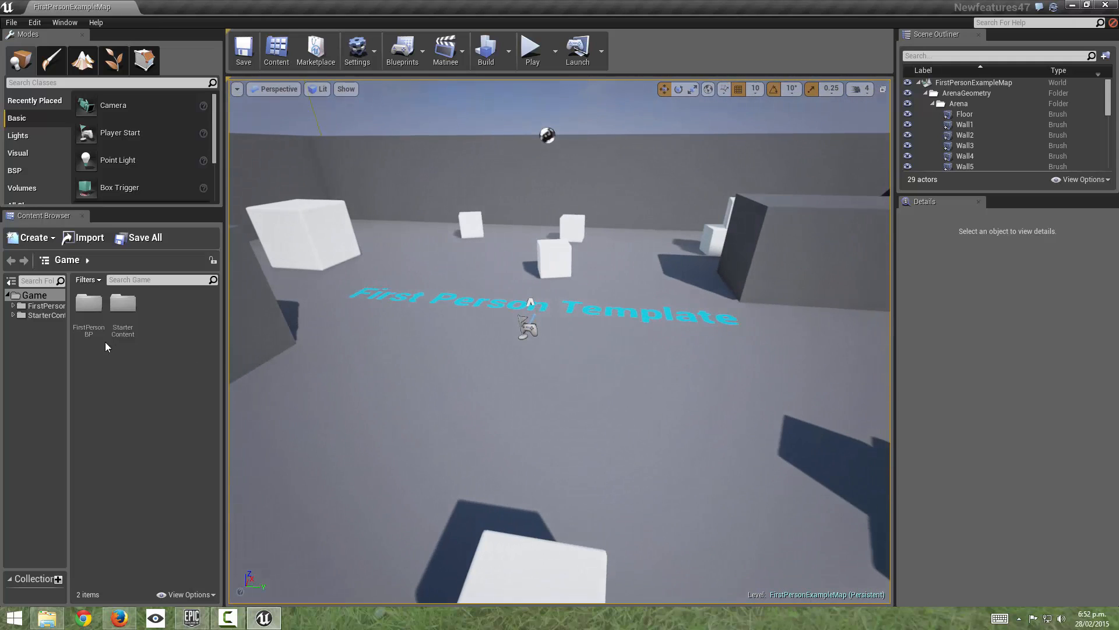
# - Drag SM_Bush from StarterContent Props into the level viewport
pyautogui.click(13, 315)
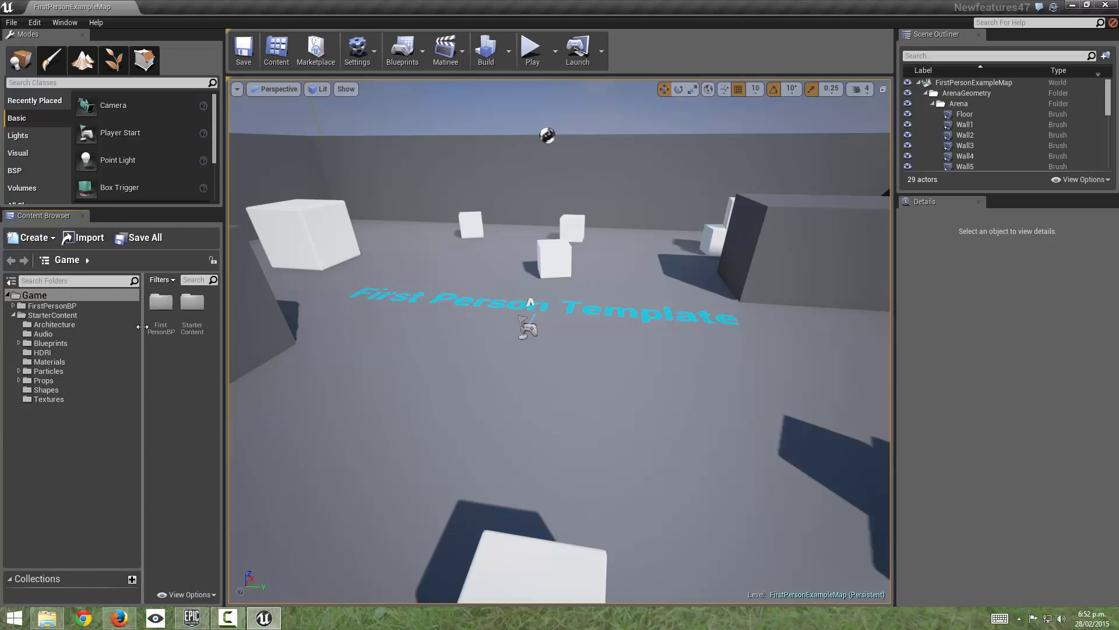
pyautogui.click(49, 380)
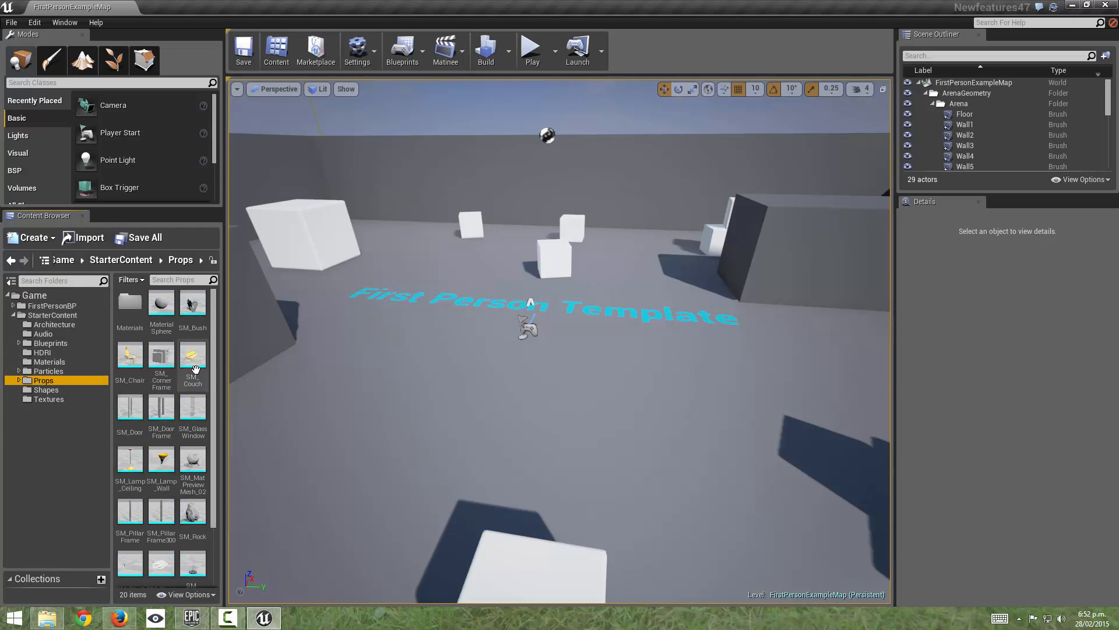
pyautogui.scroll(-3)
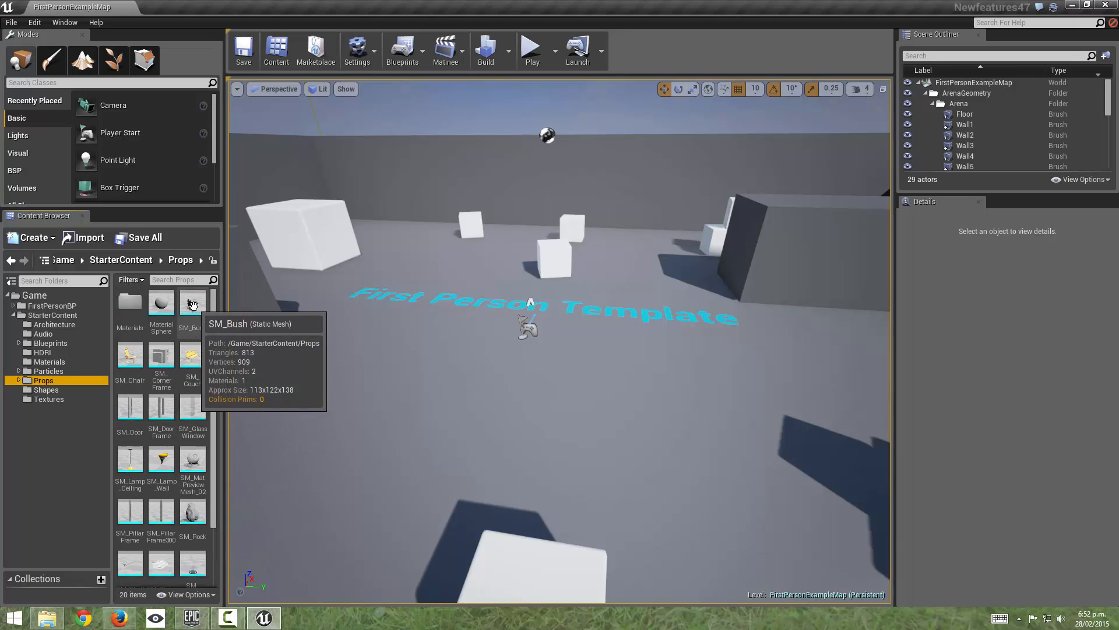
pyautogui.moveTo(192, 303); pyautogui.dragTo(528, 378)
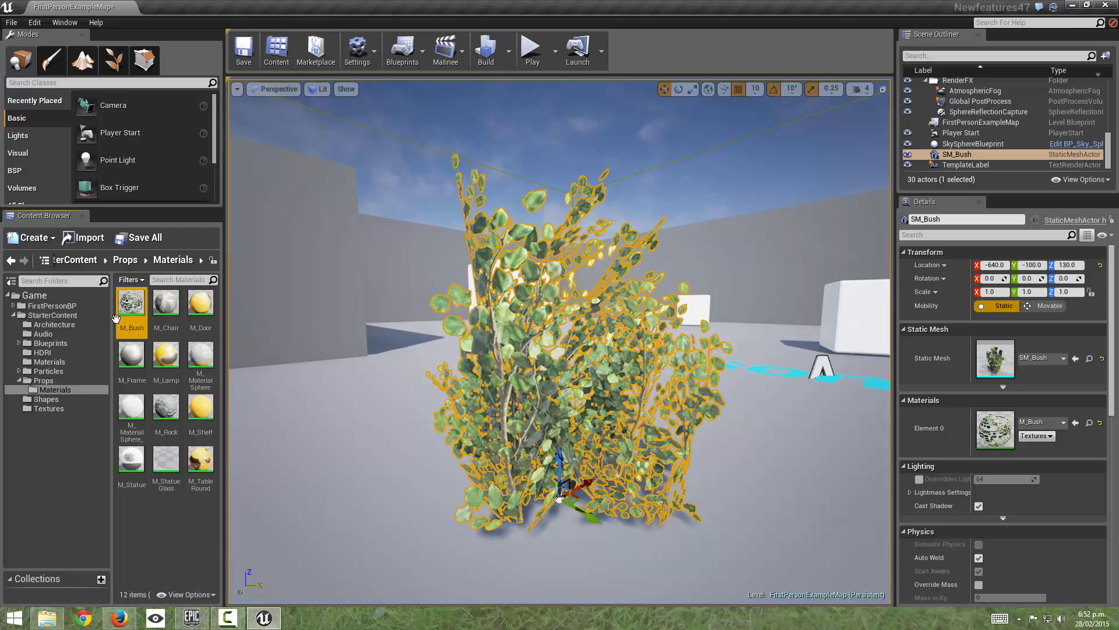
# - Set M_Bush's shading model to Two Sided Foliage and save the material
pyautogui.doubleClick(131, 304)
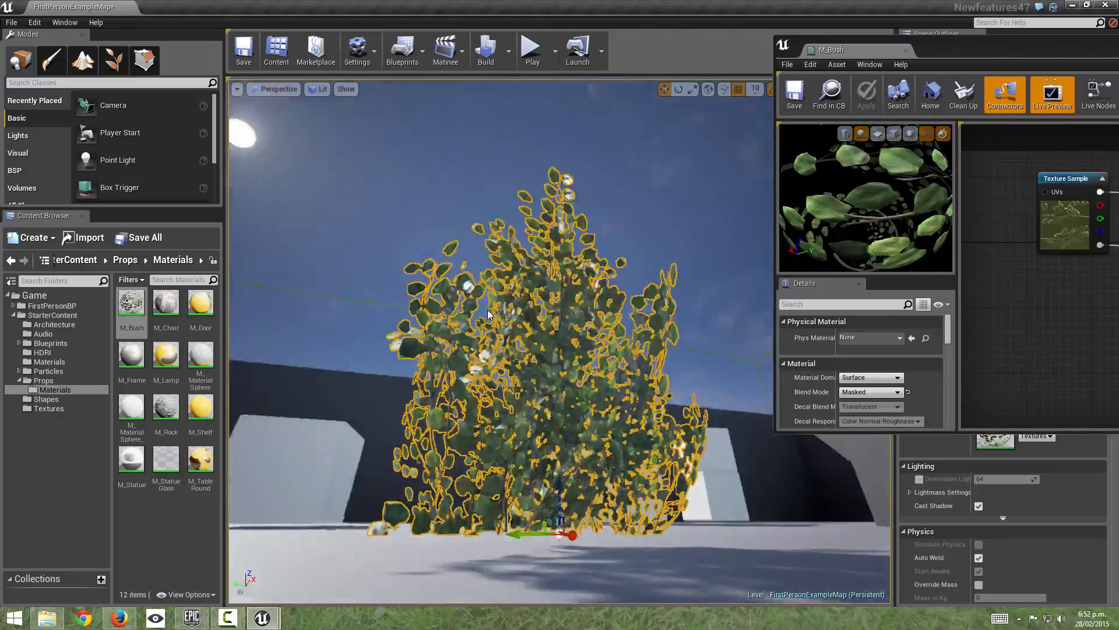
pyautogui.moveTo(489, 313); pyautogui.dragTo(396, 332)
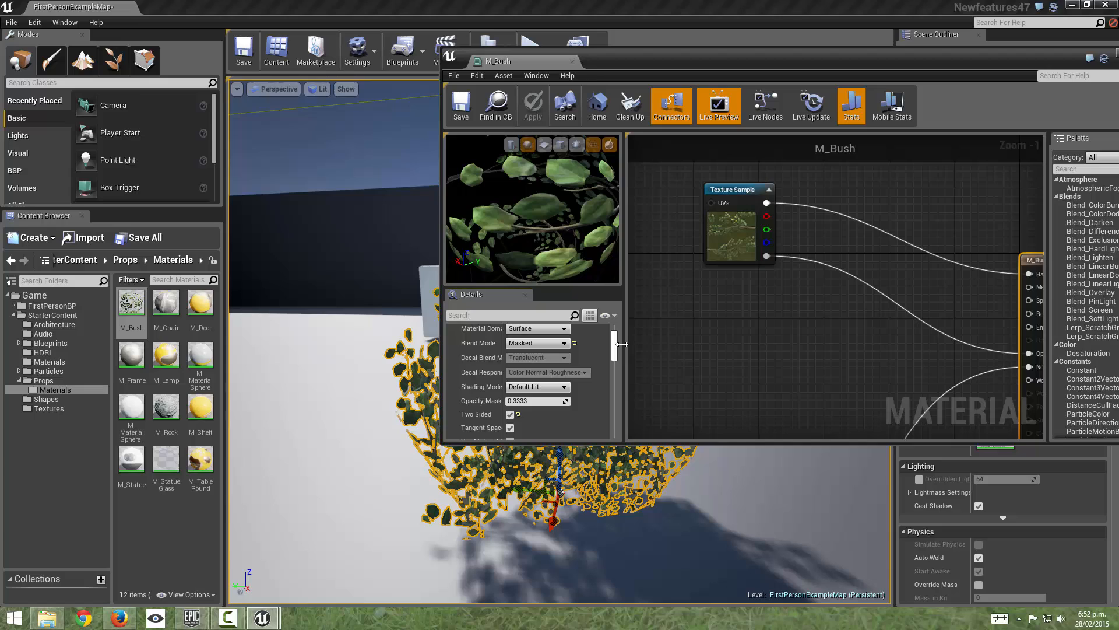
pyautogui.click(537, 386)
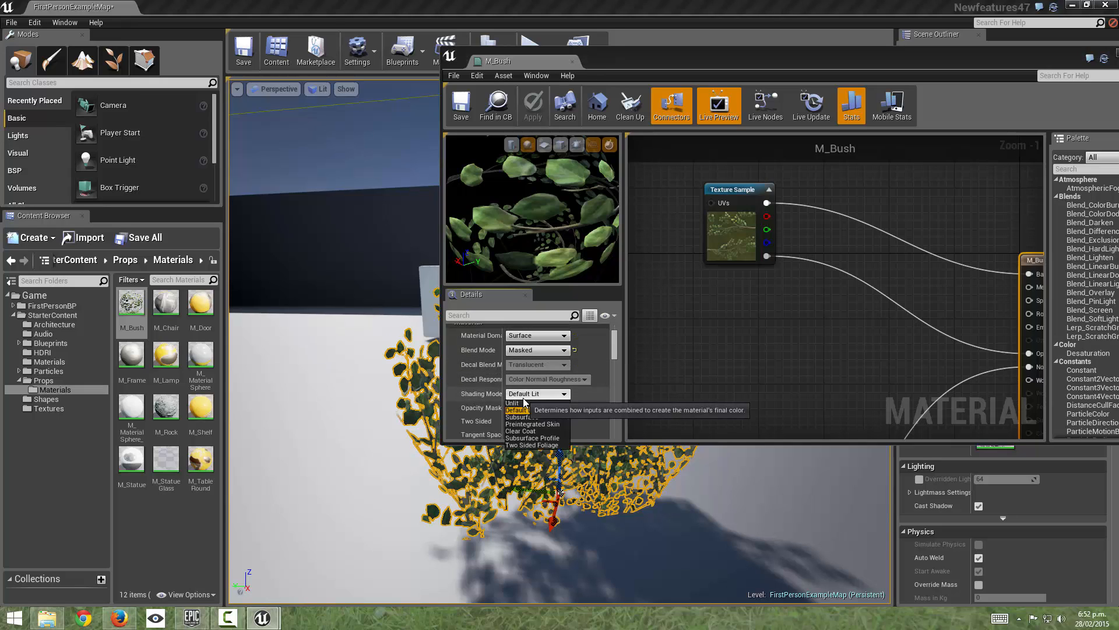
pyautogui.moveTo(563, 413)
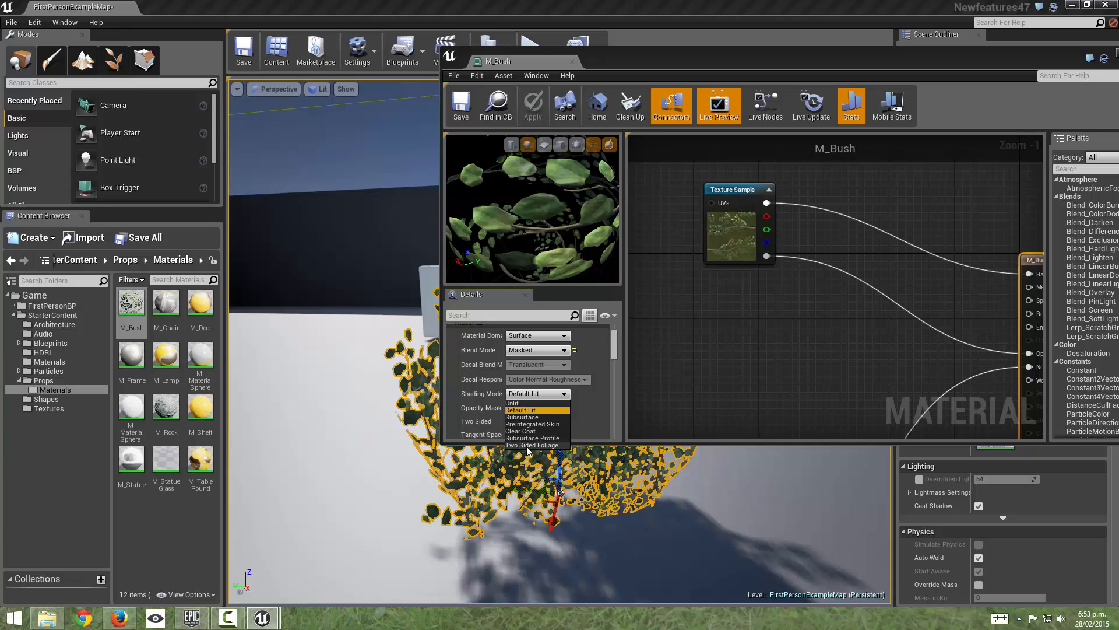
pyautogui.click(532, 445)
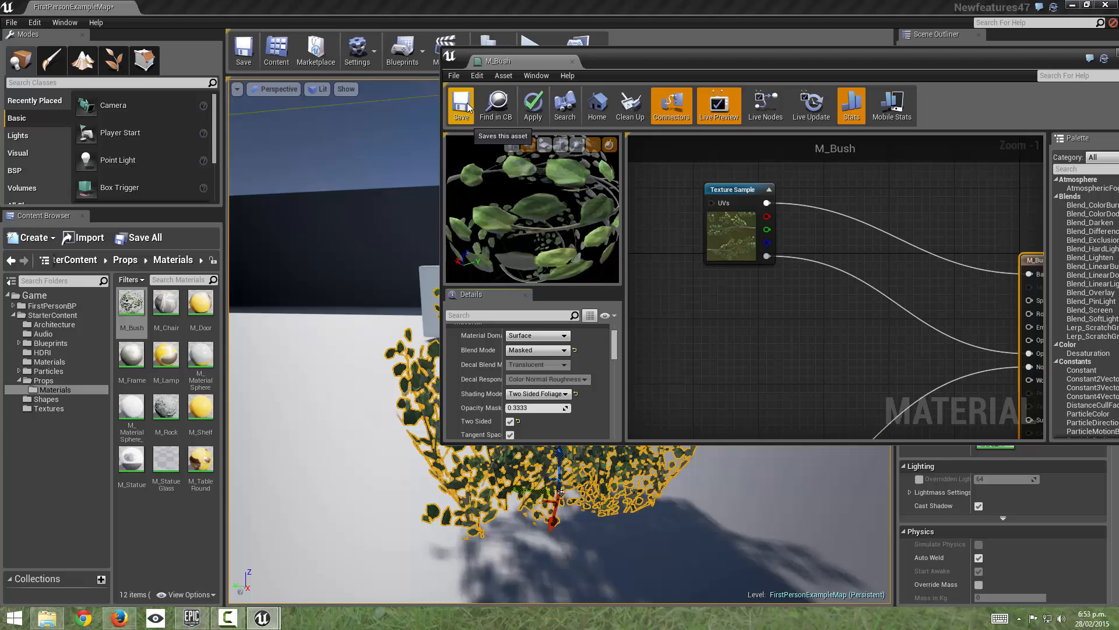
pyautogui.click(461, 104)
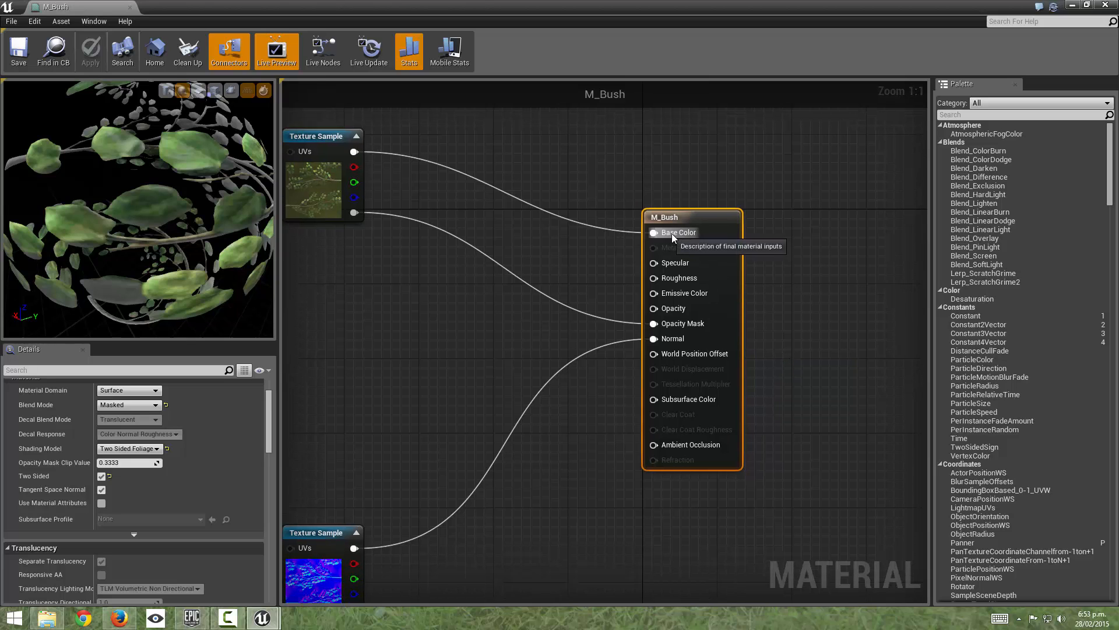
pyautogui.moveTo(702, 399)
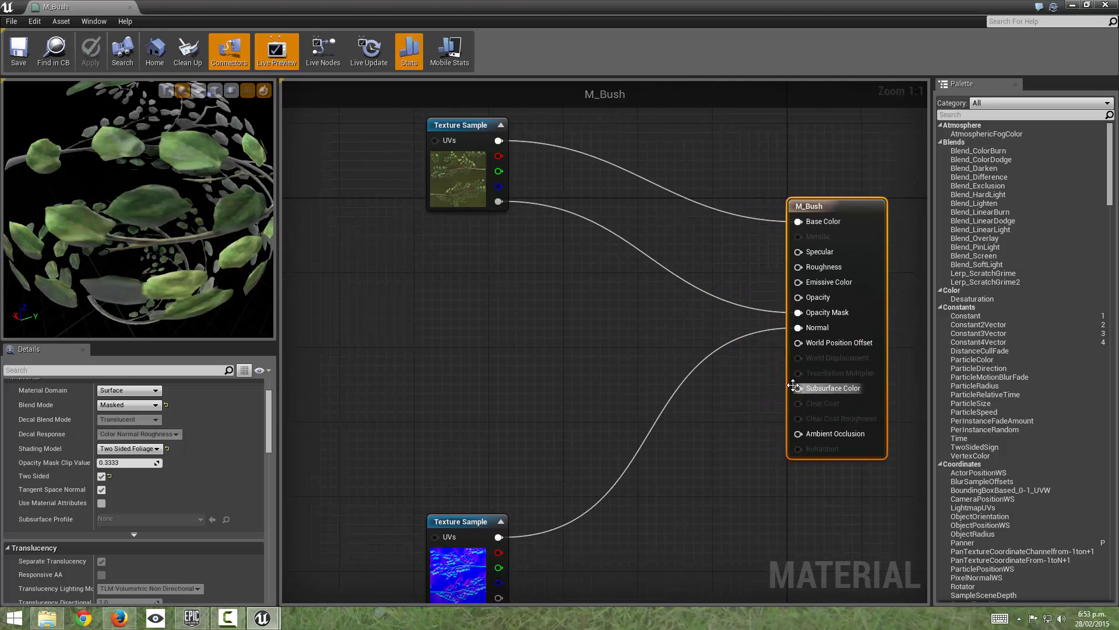
pyautogui.moveTo(797, 388)
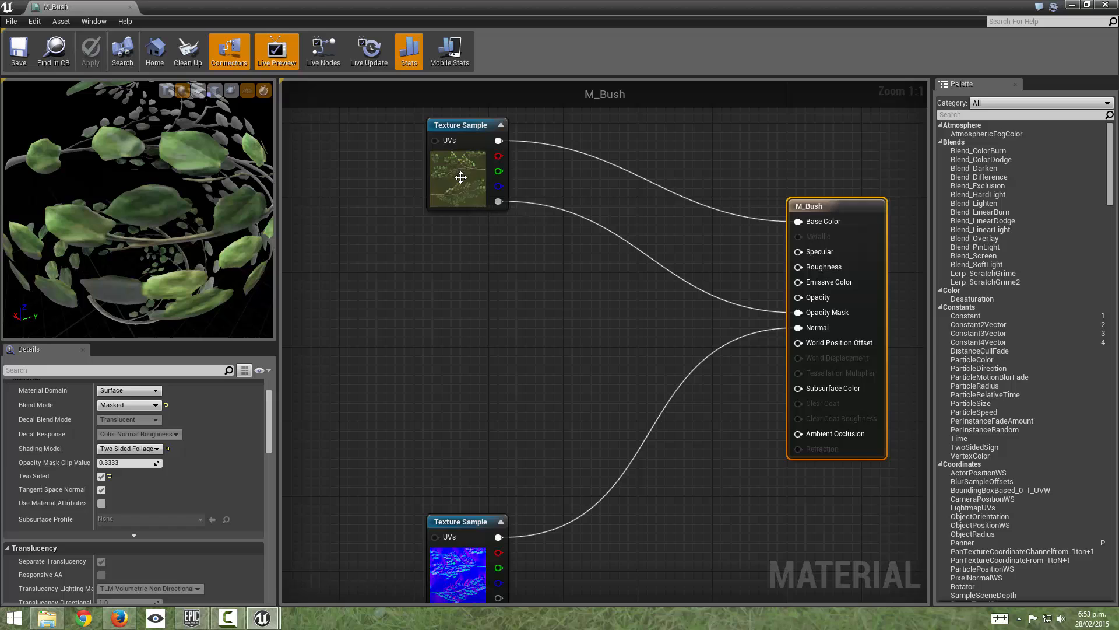
# - Wire the diffuse texture and a constant colour into a Multiply and preview its result
pyautogui.click(460, 178)
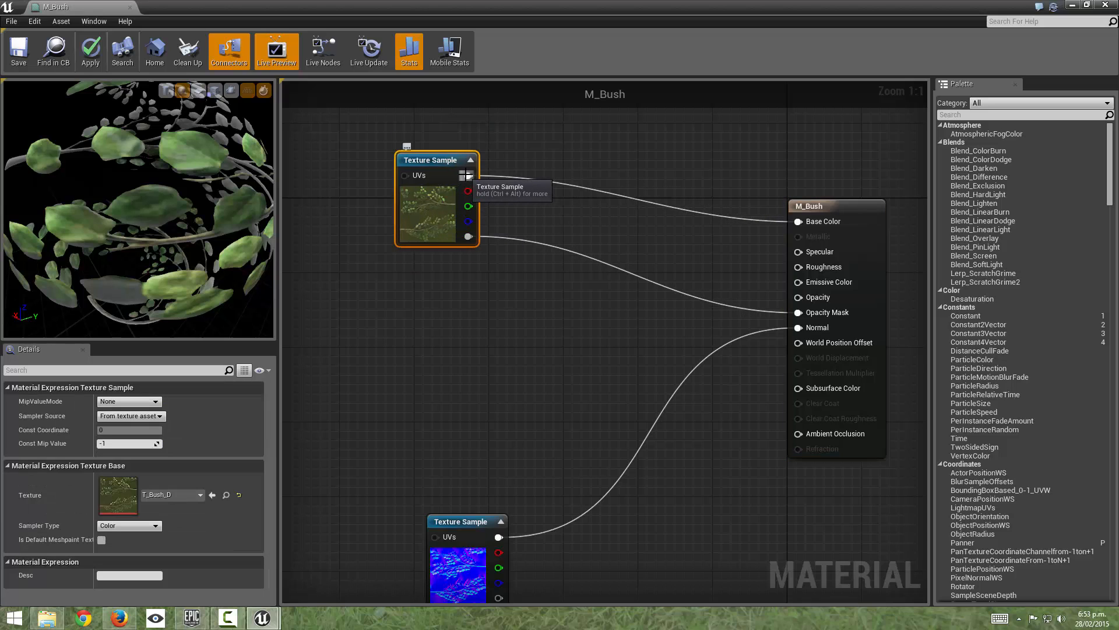
pyautogui.moveTo(507, 355)
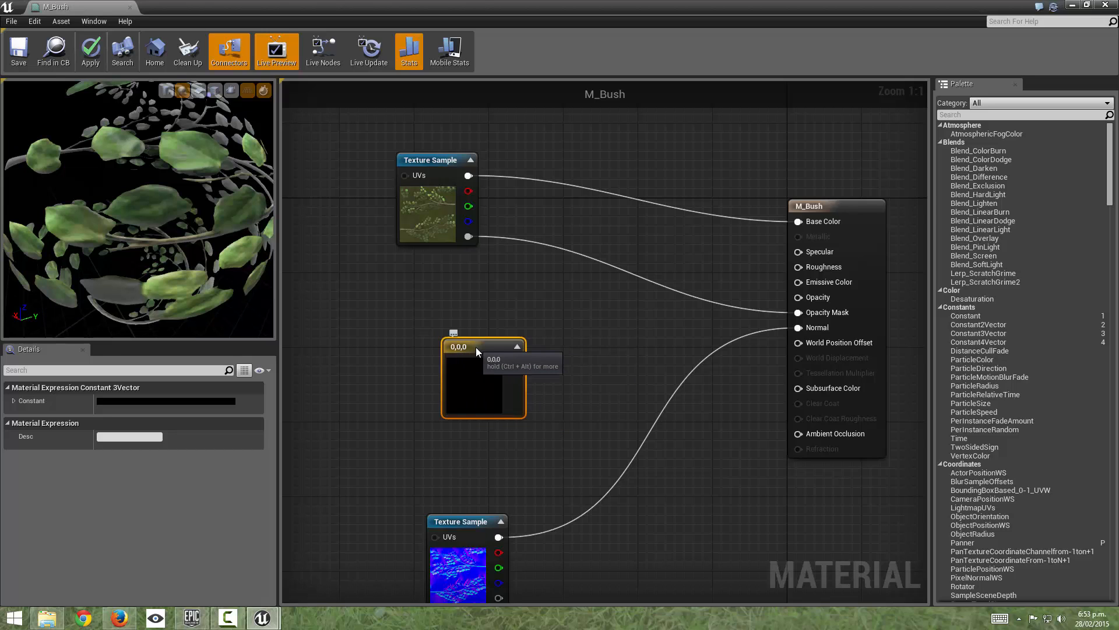
pyautogui.moveTo(539, 298)
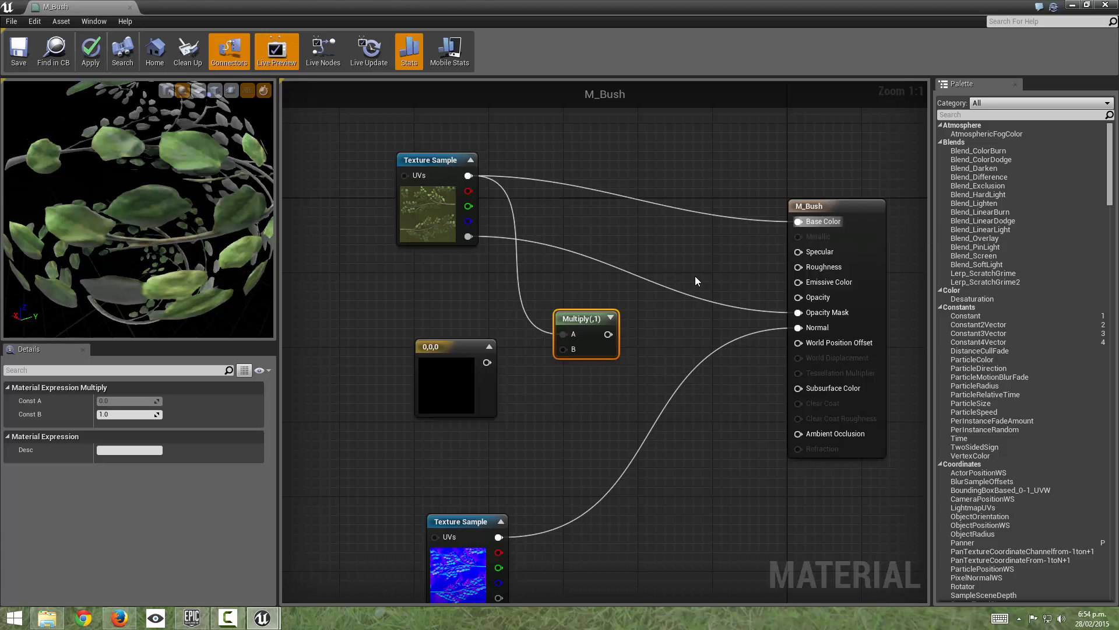
pyautogui.moveTo(501, 363); pyautogui.dragTo(564, 348)
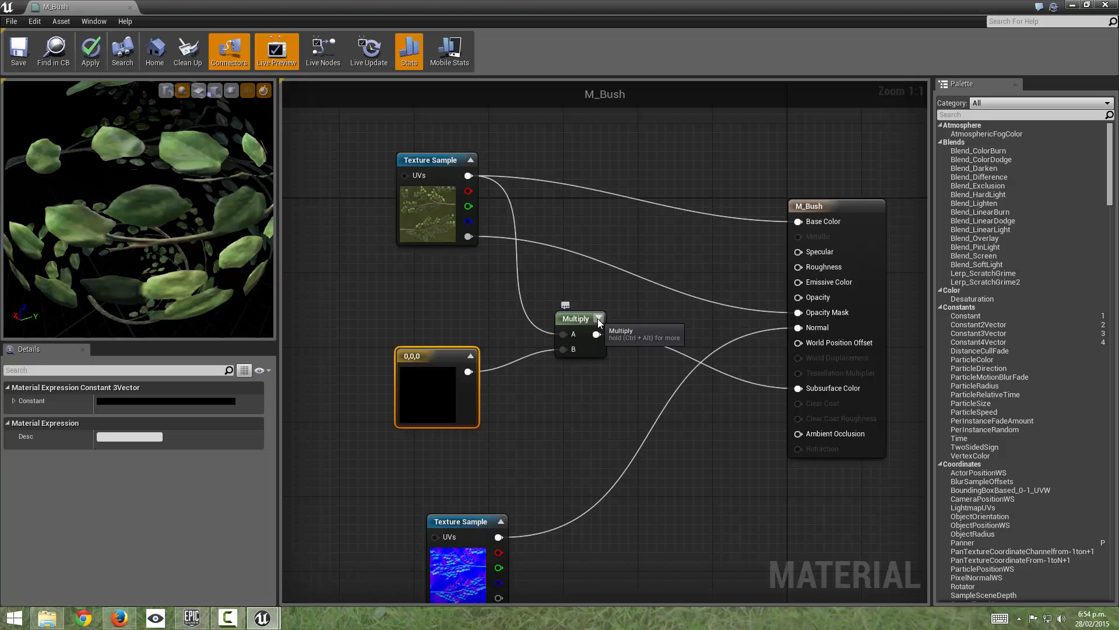
pyautogui.click(576, 318)
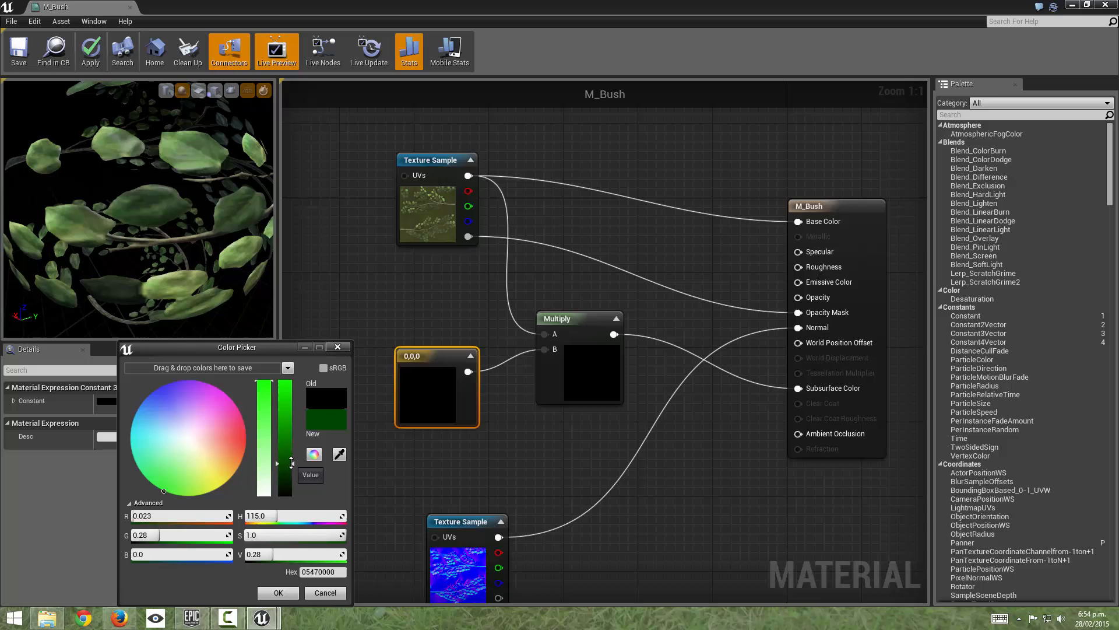
# - Raise the Constant3Vector to a bright green in the Color Picker and confirm it
pyautogui.moveTo(277, 463); pyautogui.dragTo(278, 424)
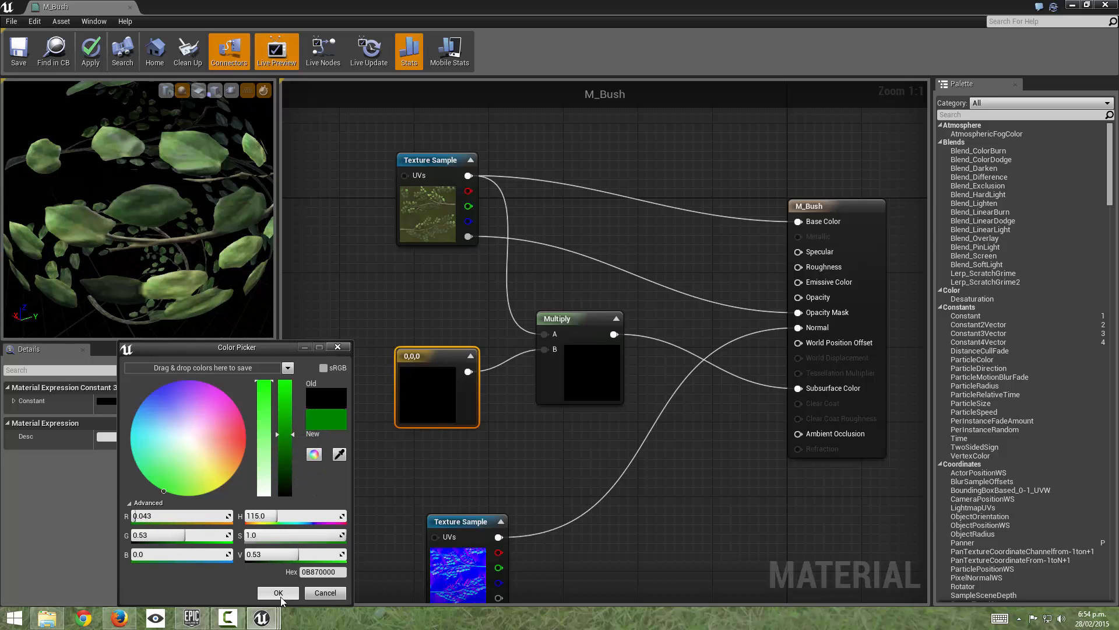
pyautogui.click(278, 592)
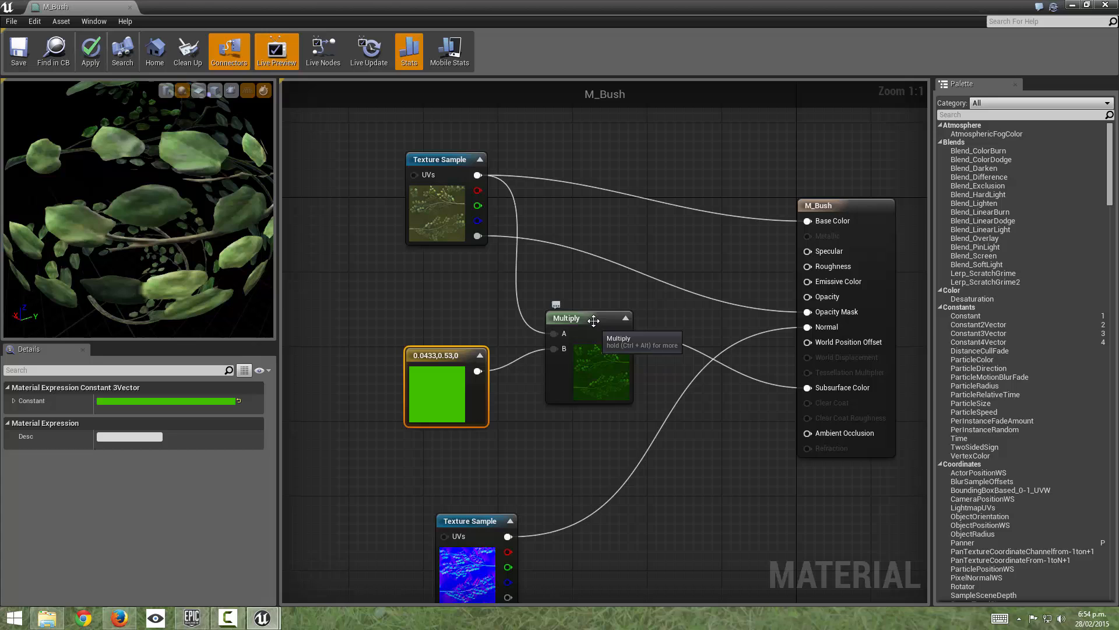
pyautogui.moveTo(588, 317); pyautogui.dragTo(598, 308)
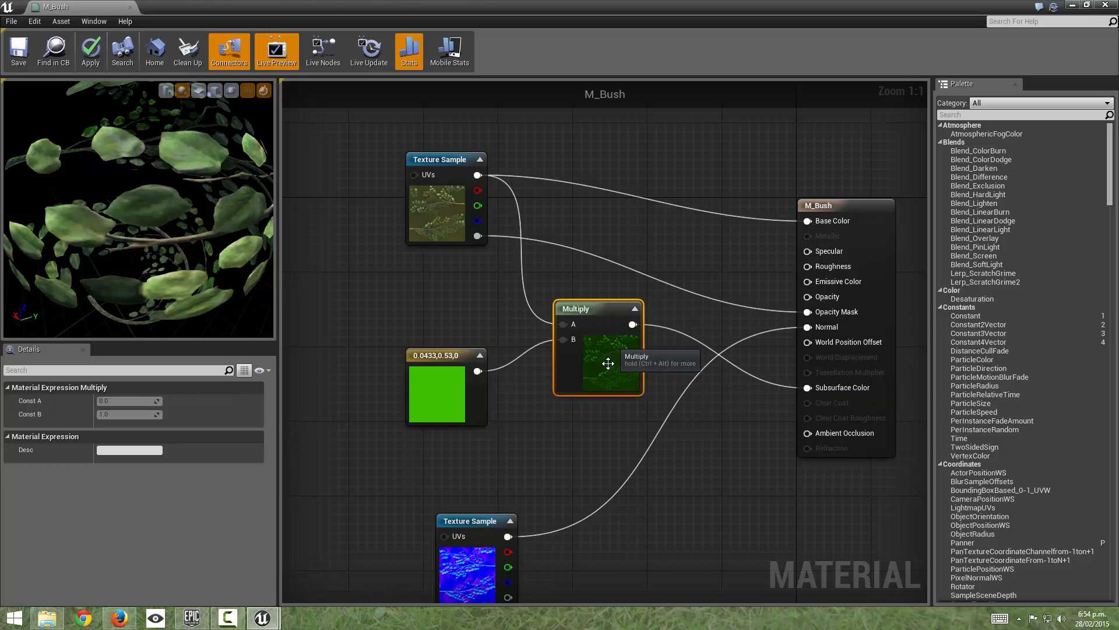
pyautogui.moveTo(454, 209)
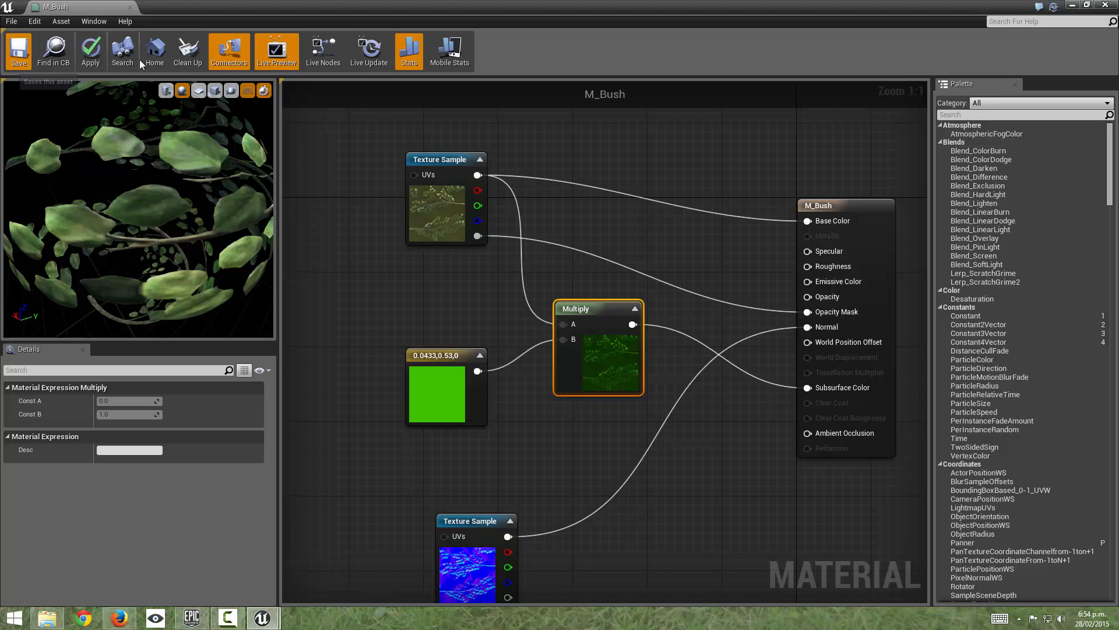
# - Save M_Bush and orbit the level view to see the bush backlit against the sun
pyautogui.click(15, 55)
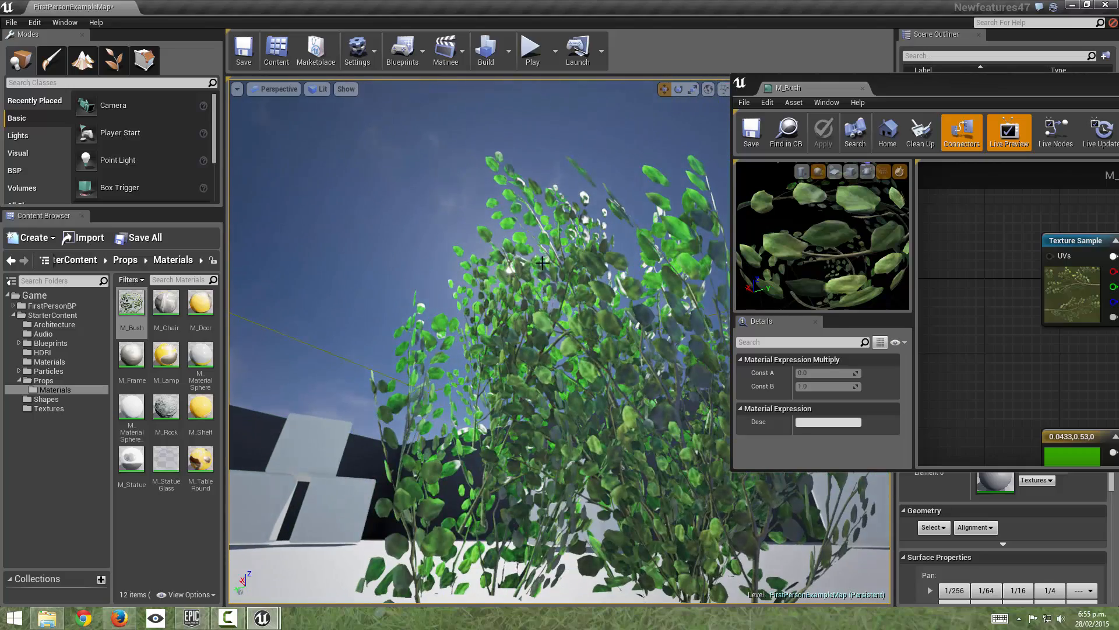
pyautogui.moveTo(542, 262); pyautogui.dragTo(595, 300)
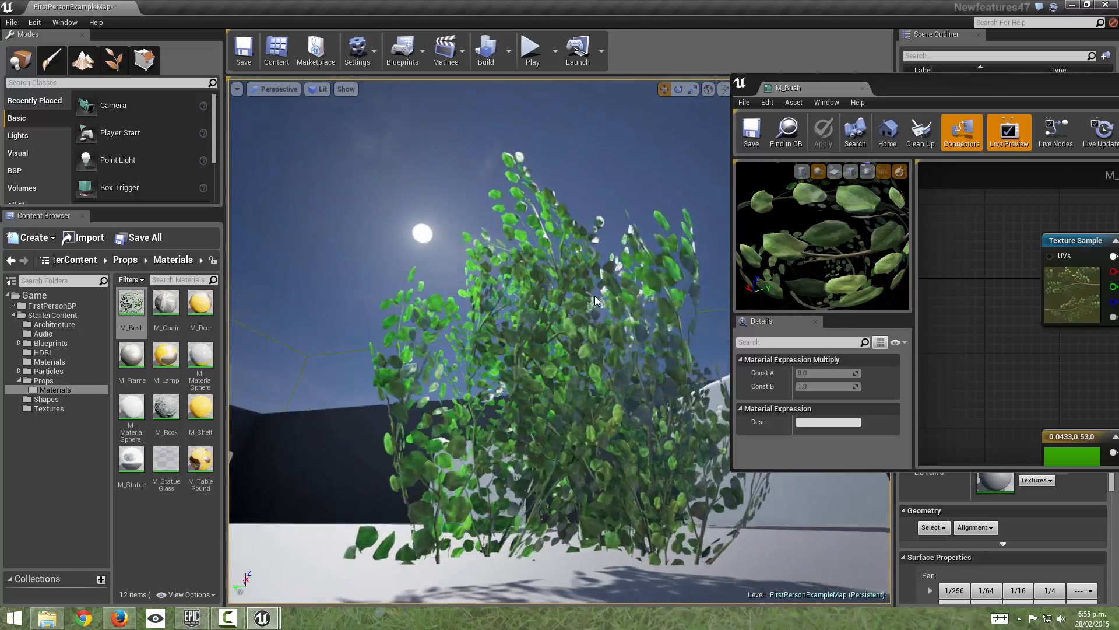
pyautogui.moveTo(788, 88); pyautogui.dragTo(584, 77)
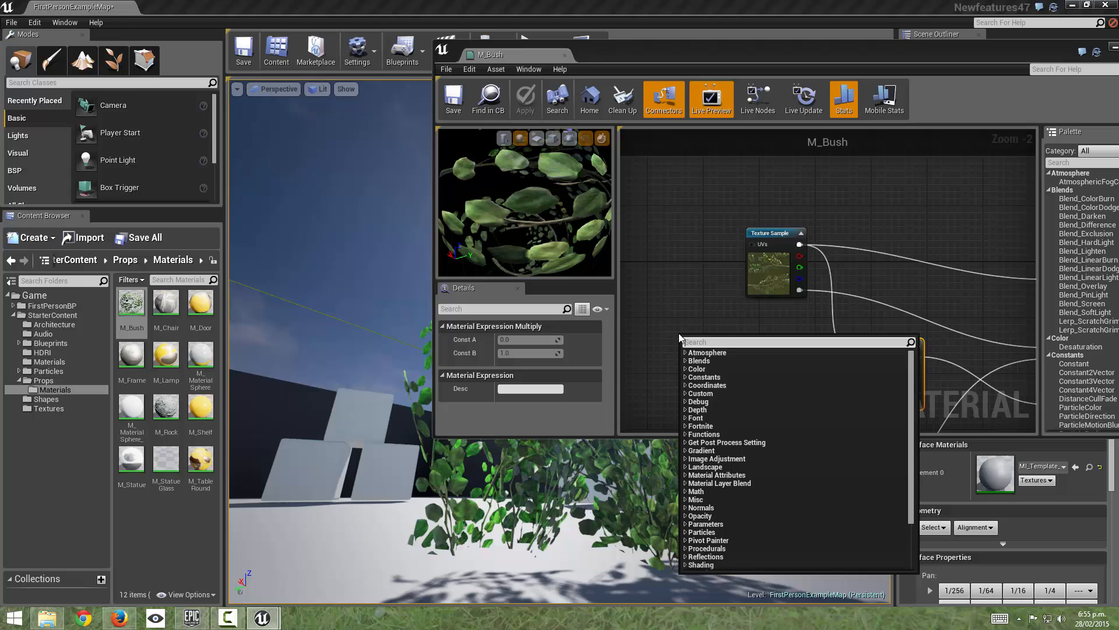
# - Add a scalar parameter named ssColour feeding the multiply in place of the constant, then save M_Bush
pyautogui.write('Scale')
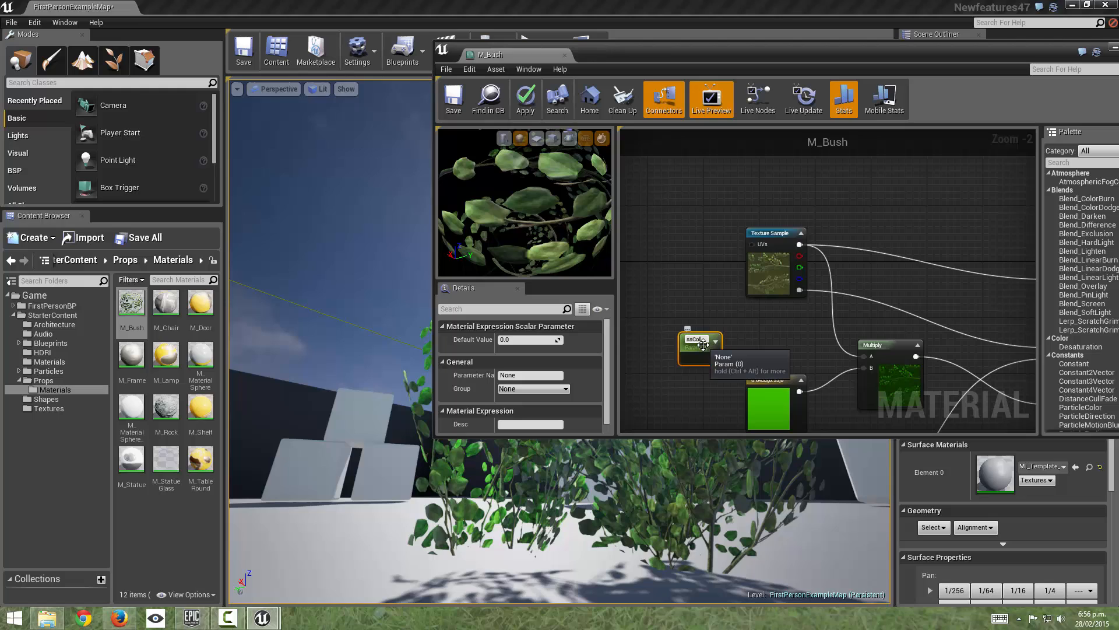
pyautogui.write('ssColour')
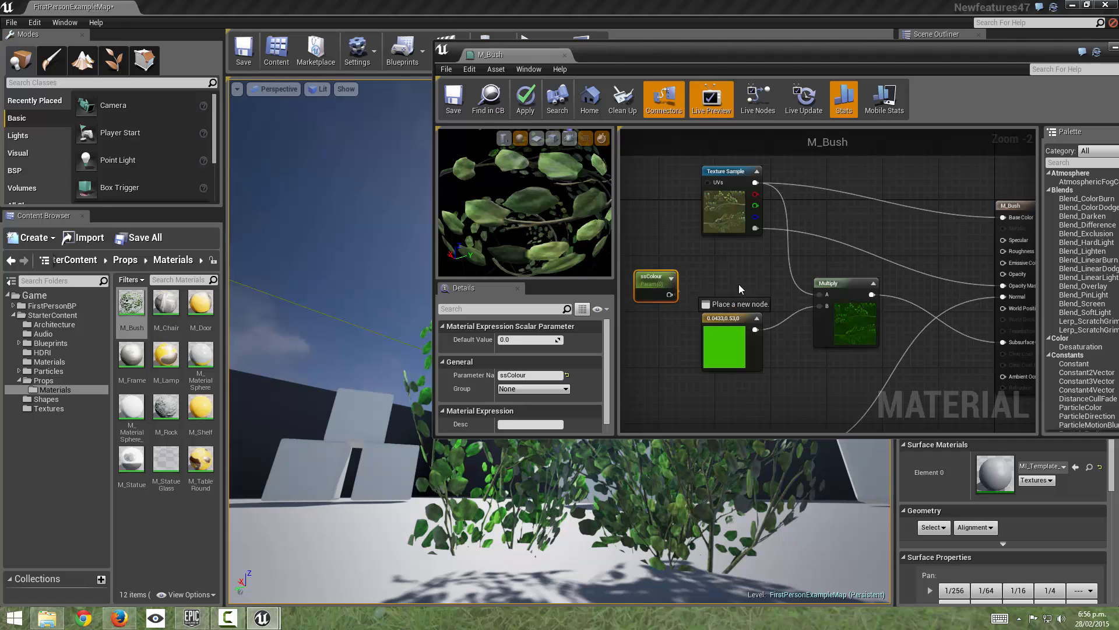
pyautogui.moveTo(680, 284); pyautogui.dragTo(818, 294)
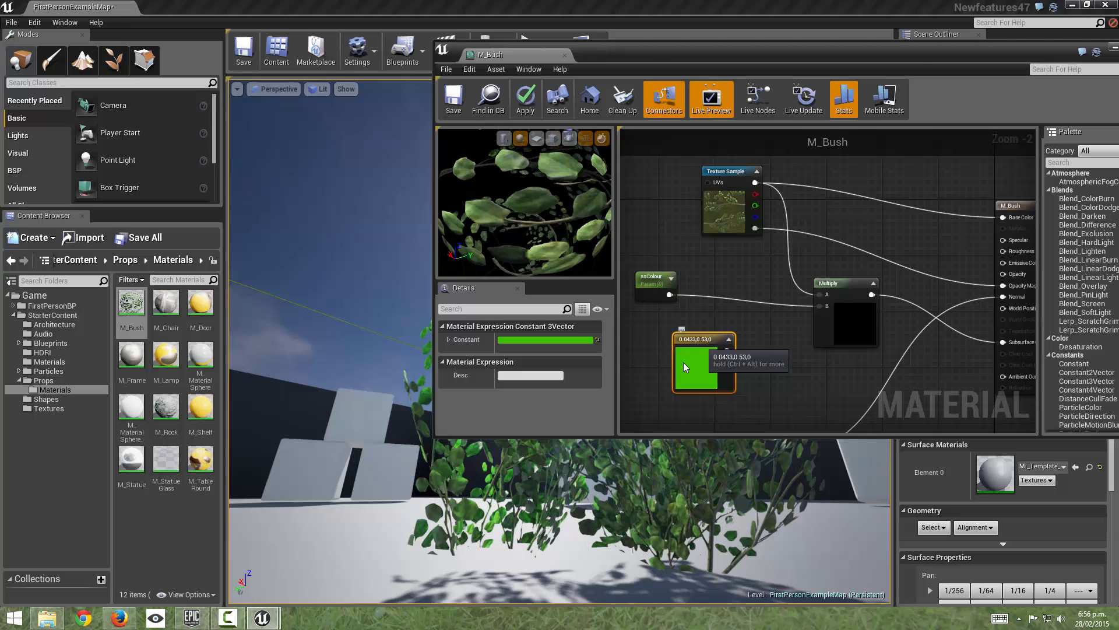
pyautogui.click(692, 299)
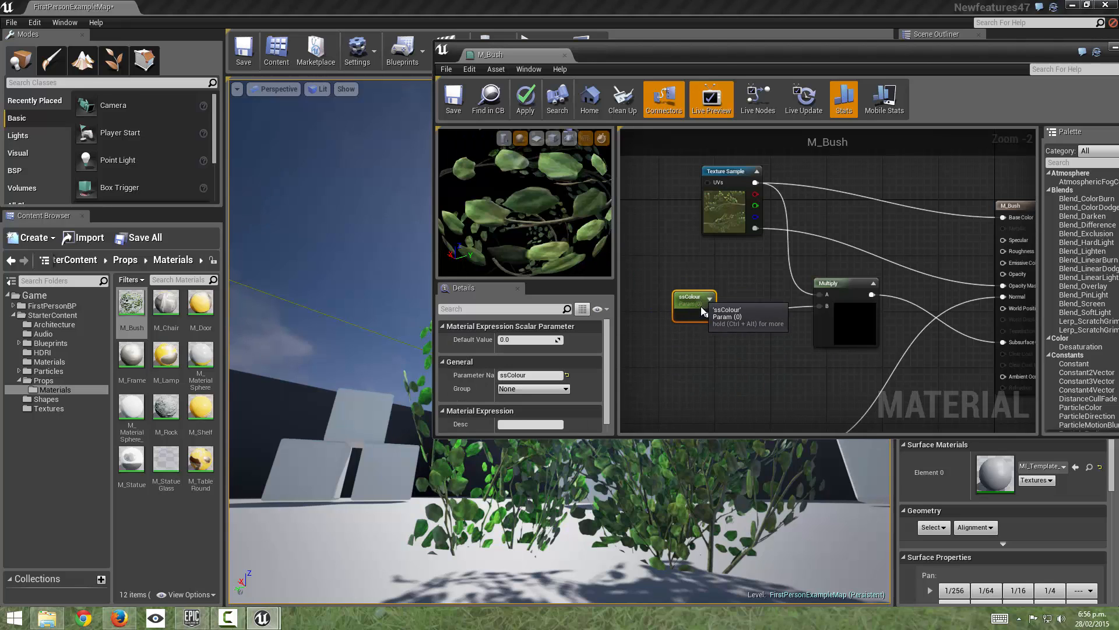
pyautogui.click(460, 362)
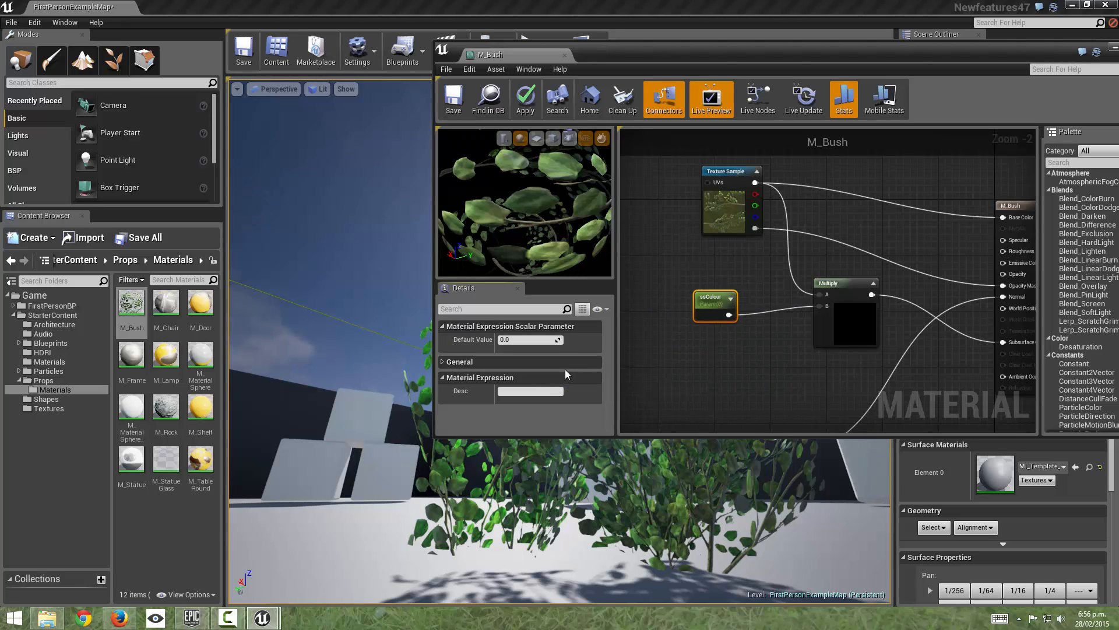
pyautogui.click(443, 362)
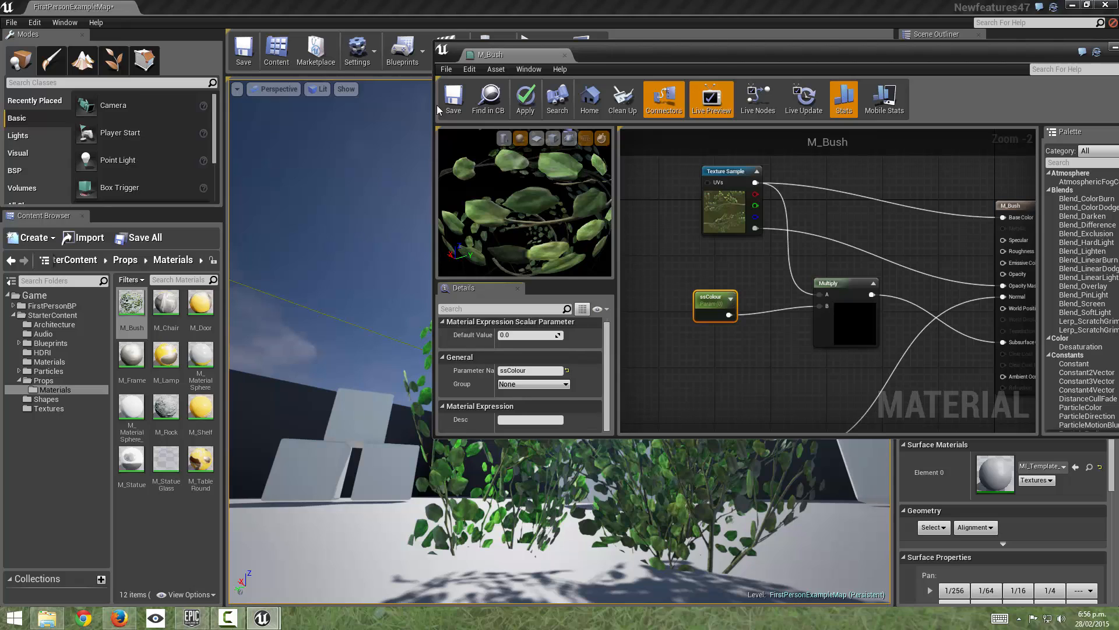
pyautogui.moveTo(454, 98)
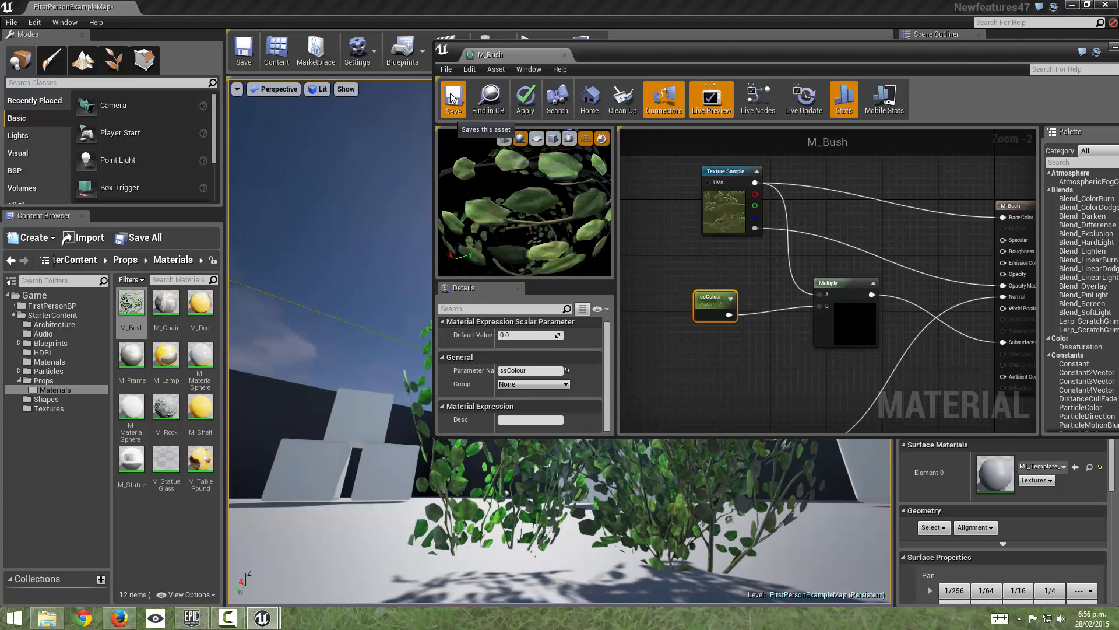
pyautogui.click(452, 96)
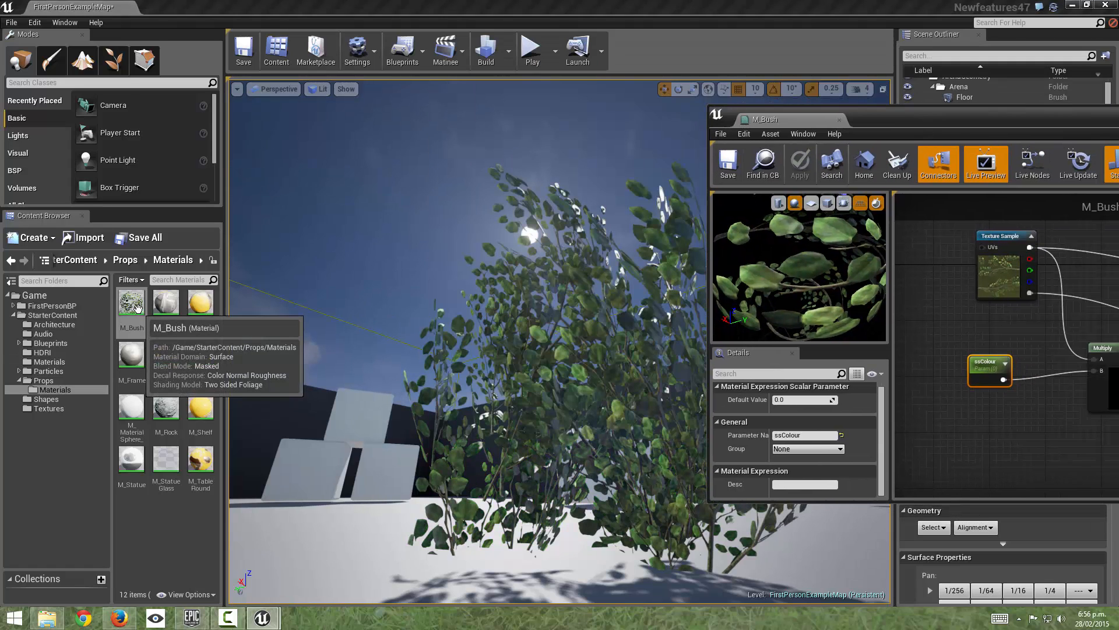
# - Create material instance M_Bush_Inst from M_Bush and open it for editing
pyautogui.rightClick(130, 301)
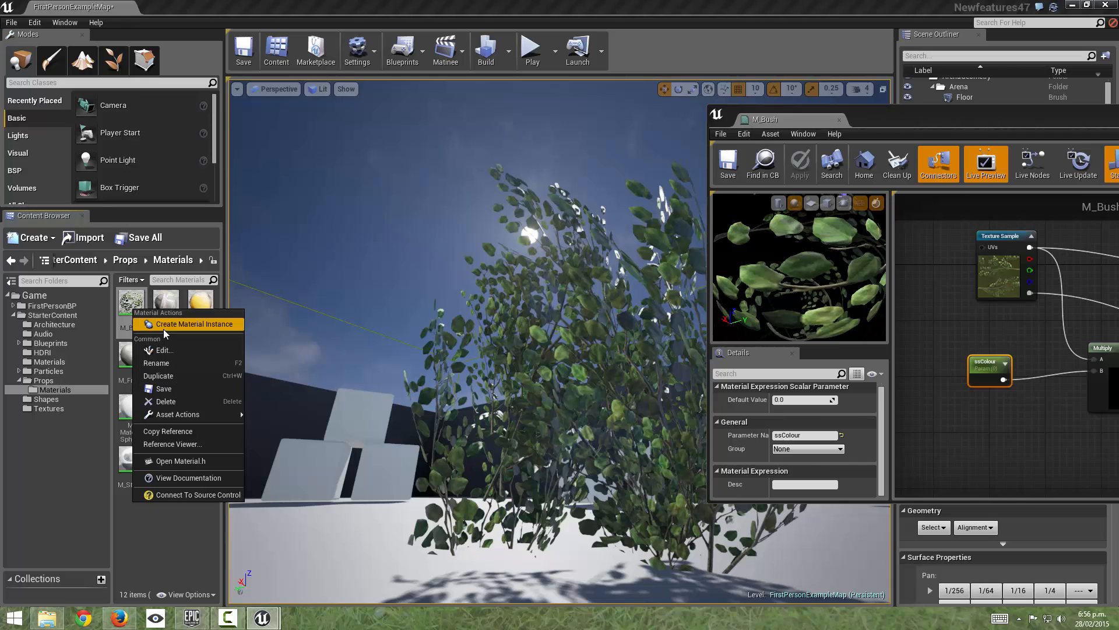
pyautogui.click(193, 324)
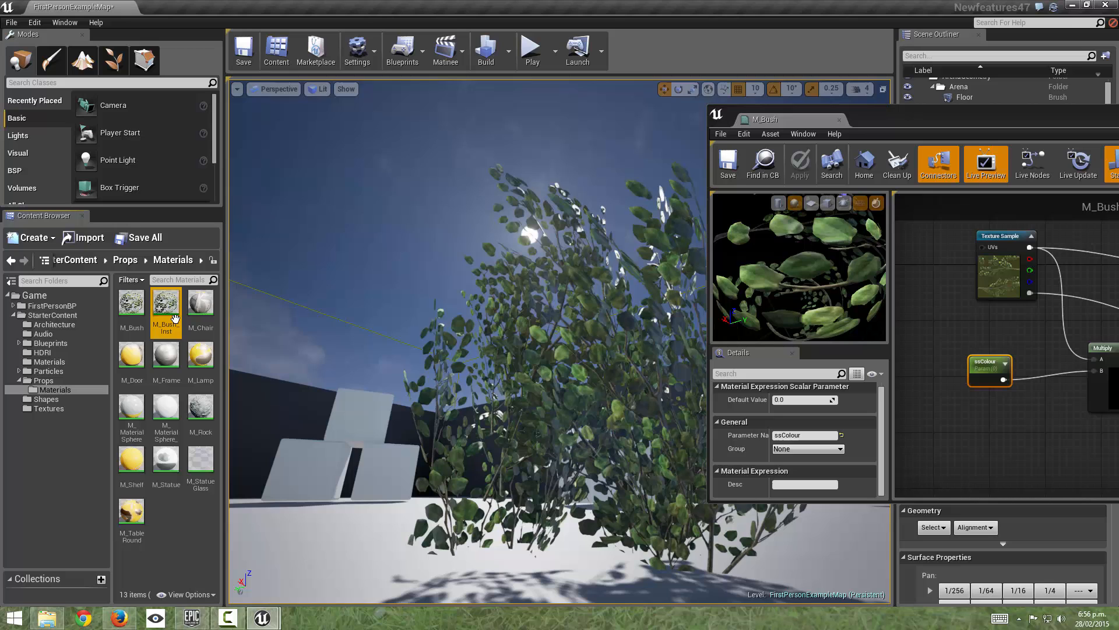
pyautogui.doubleClick(166, 302)
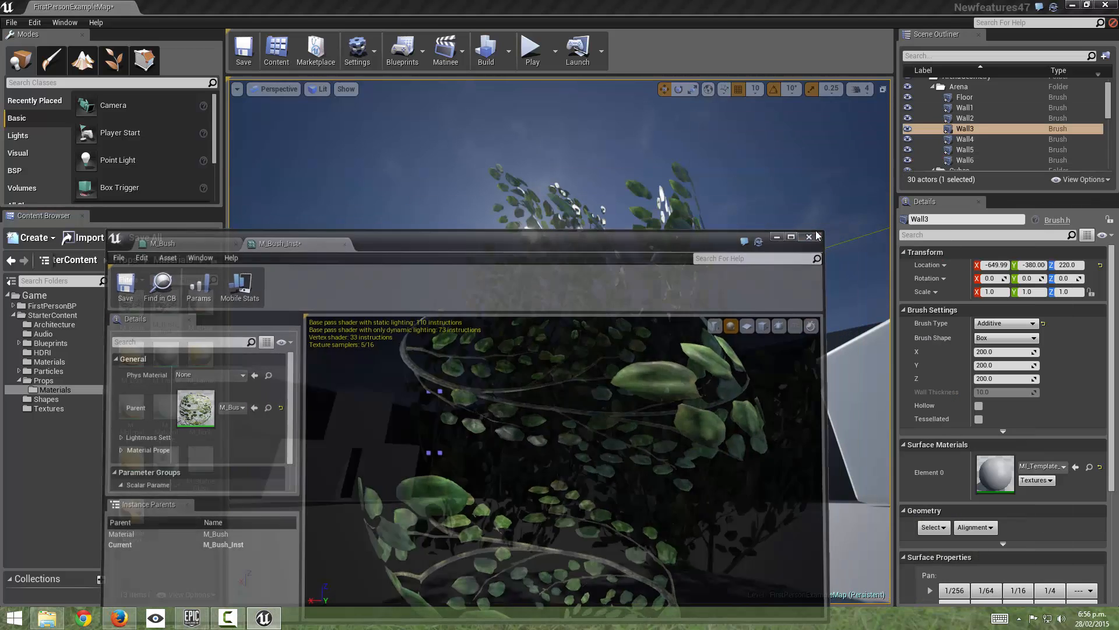
# - Assign M_Bush_Inst as Materials Element 0 on the placed SM_Bush
pyautogui.click(807, 236)
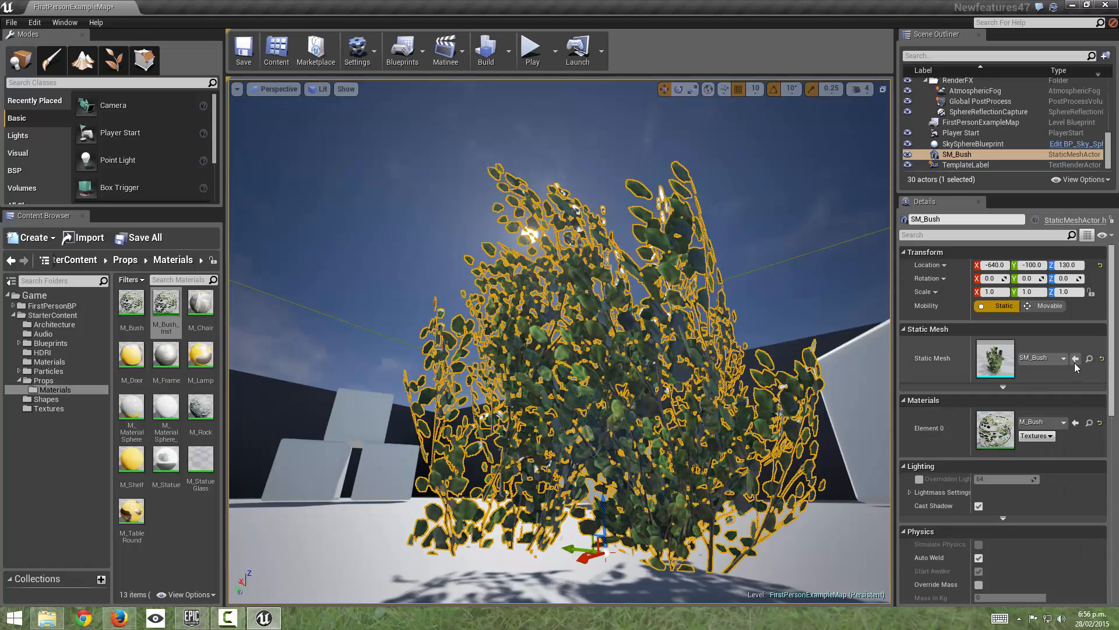
pyautogui.click(1061, 358)
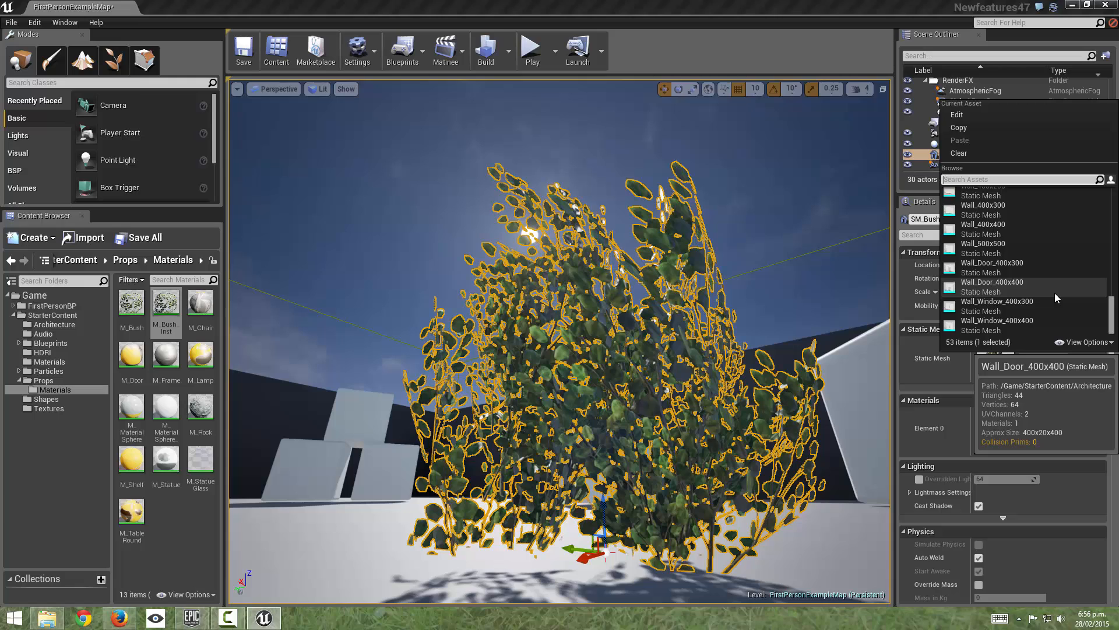
pyautogui.write('in')
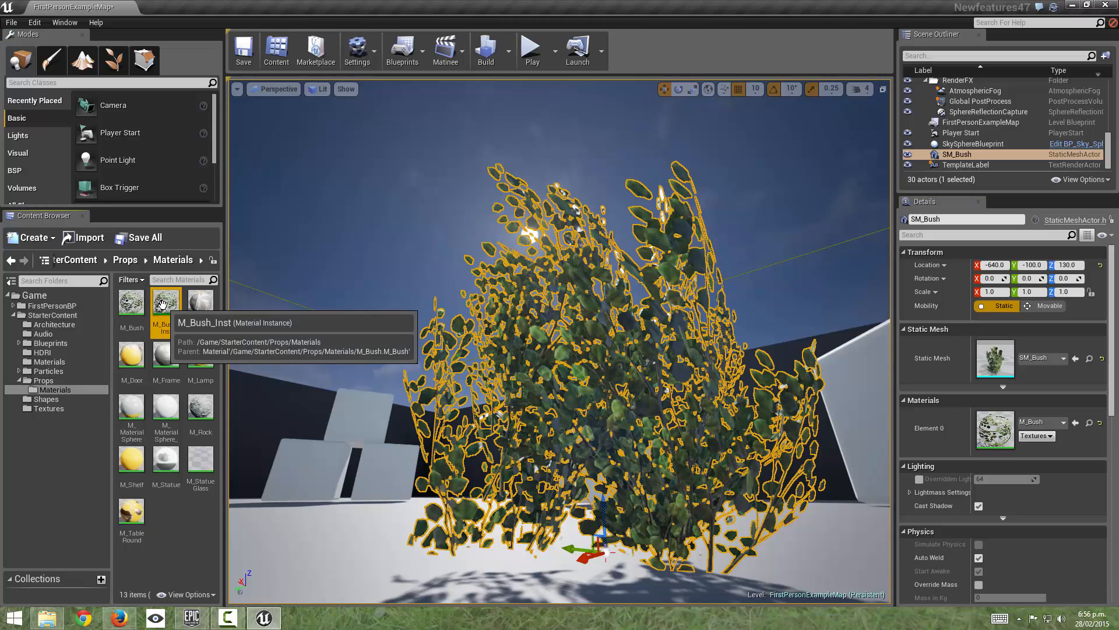
pyautogui.moveTo(84, 279)
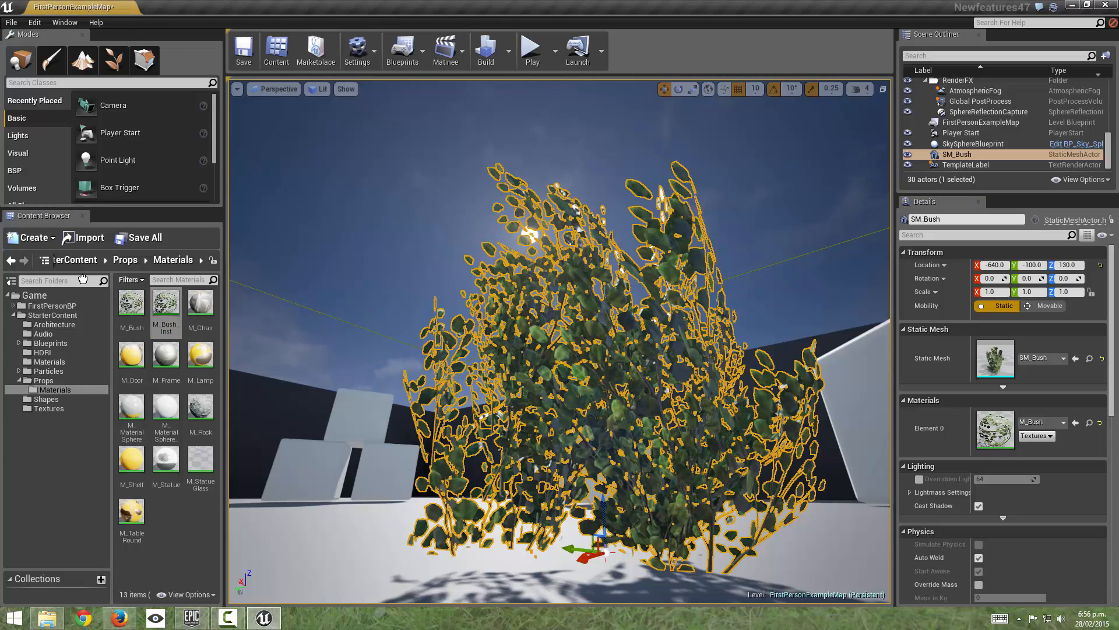
pyautogui.click(1062, 423)
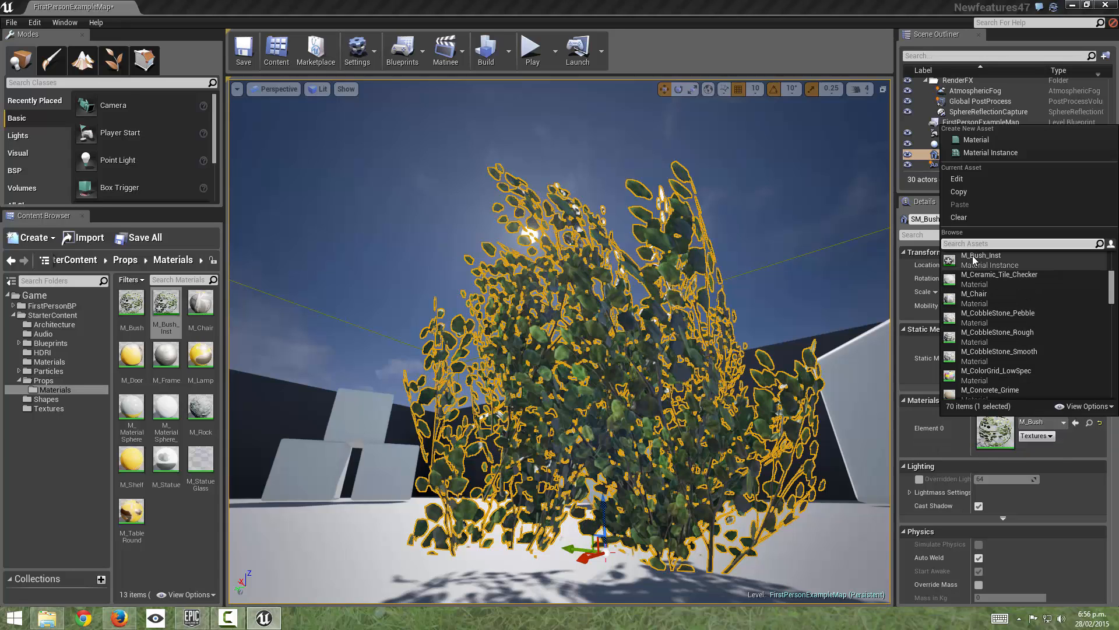
pyautogui.click(981, 254)
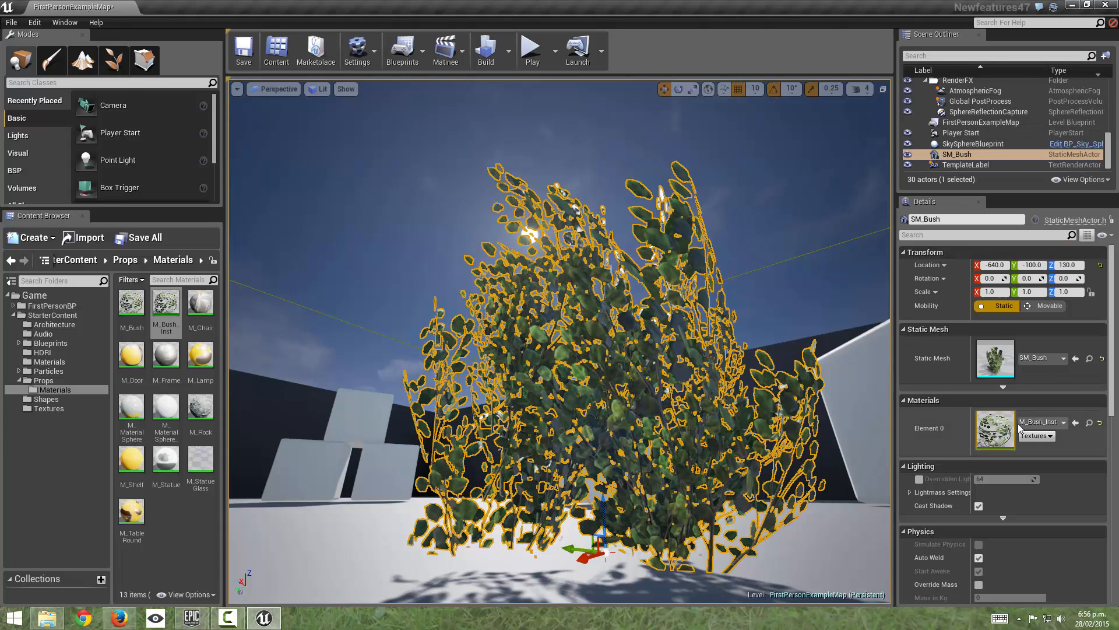
pyautogui.moveTo(166, 306)
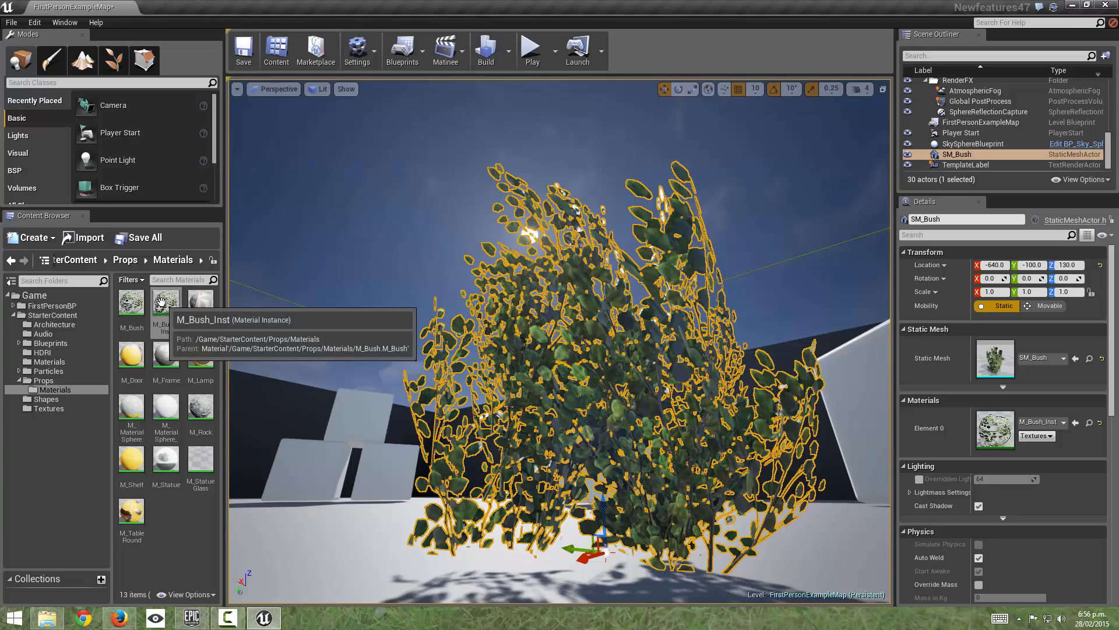
# - Open M_Bush_Inst and enable overriding its ssColour parameter
pyautogui.doubleClick(166, 302)
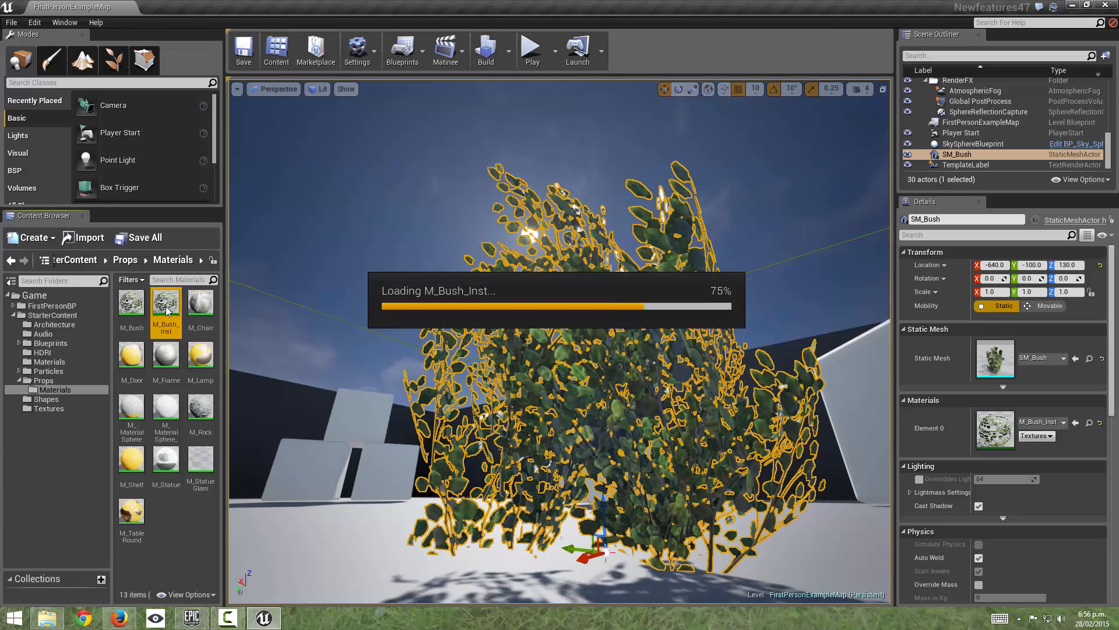
pyautogui.doubleClick(166, 302)
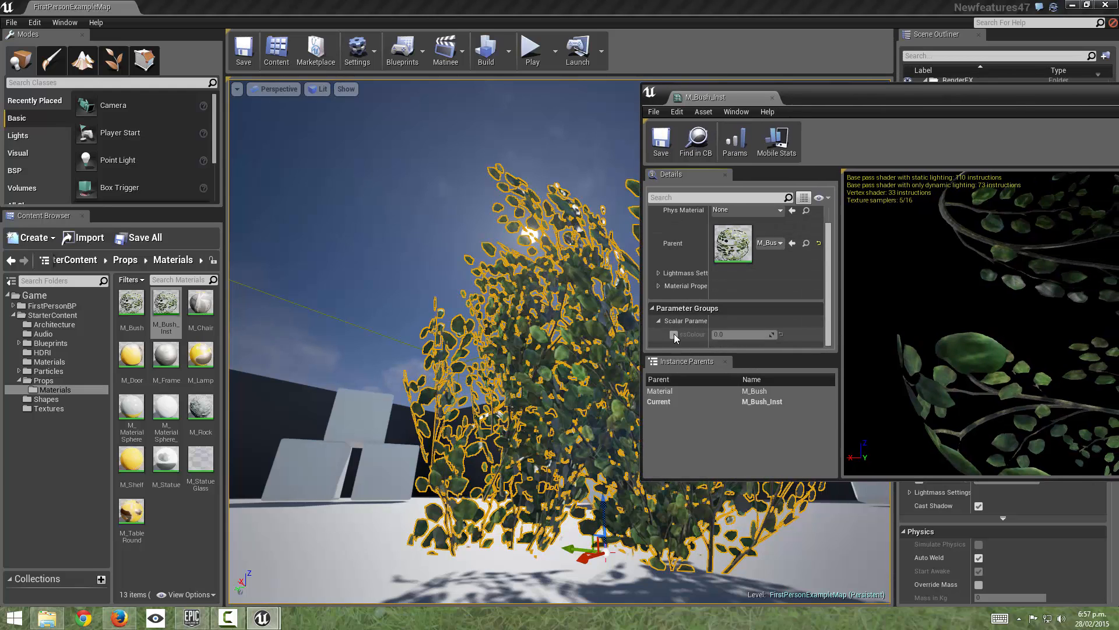
pyautogui.click(674, 333)
pyautogui.write('vector p')
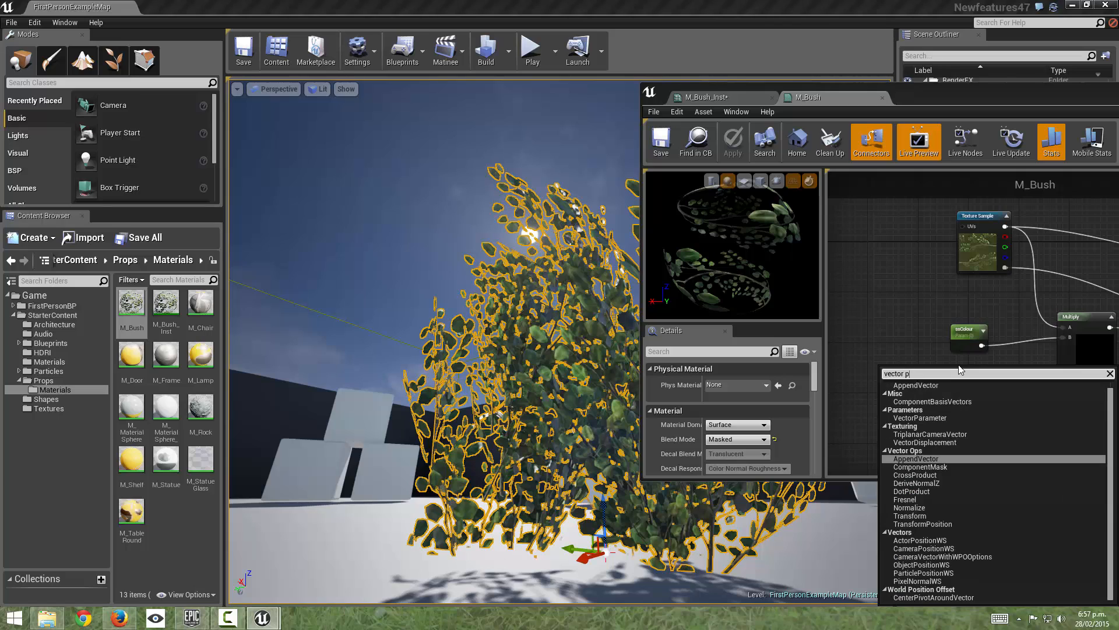
# - Add a VectorParameter named ssColour feeding the Multiply in M_Bush, save and close
pyautogui.press('Backspace')
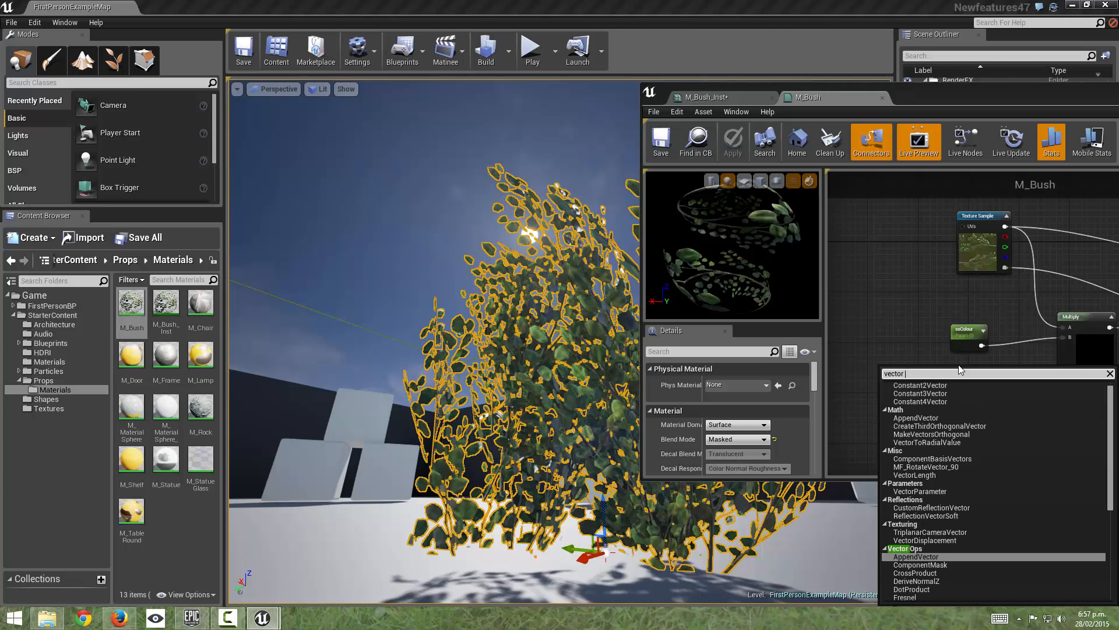
pyautogui.write('para')
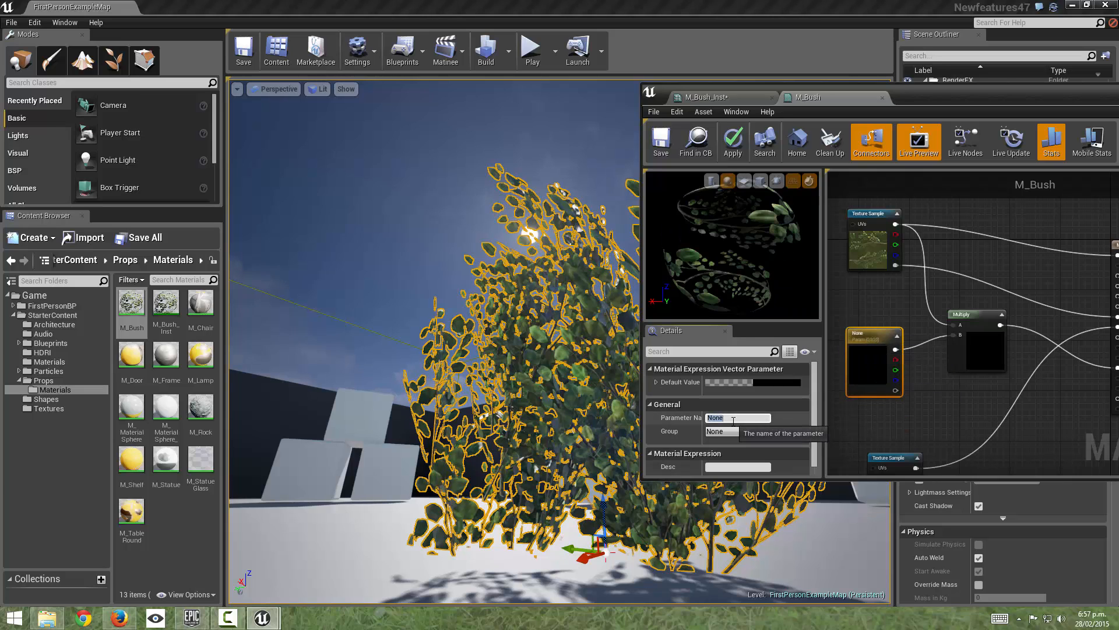
pyautogui.write('sscC')
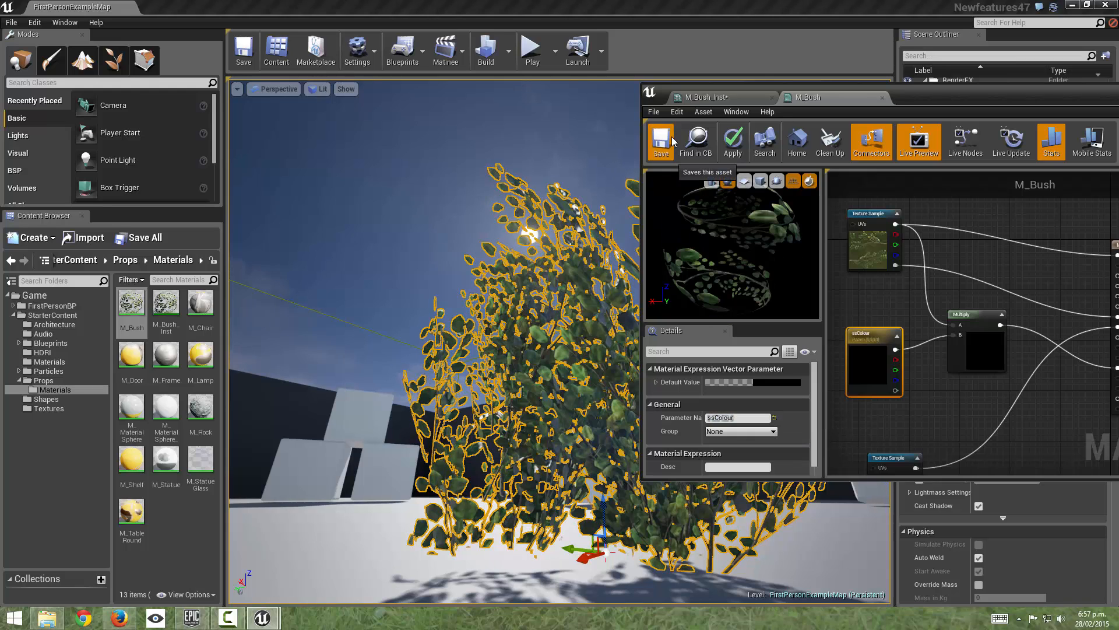
pyautogui.click(661, 140)
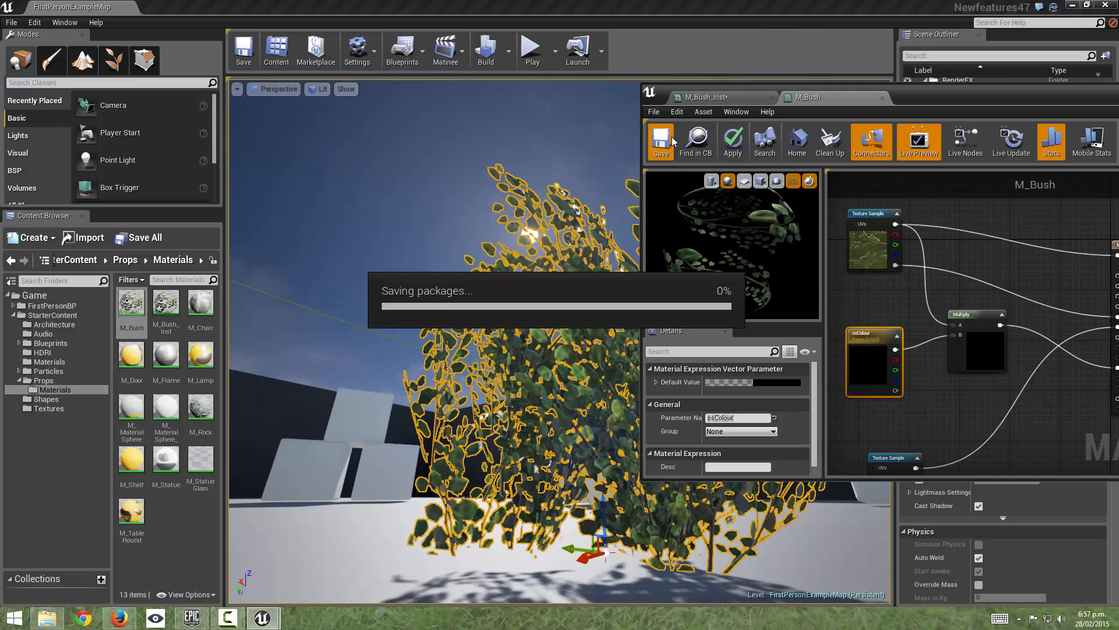
pyautogui.click(662, 140)
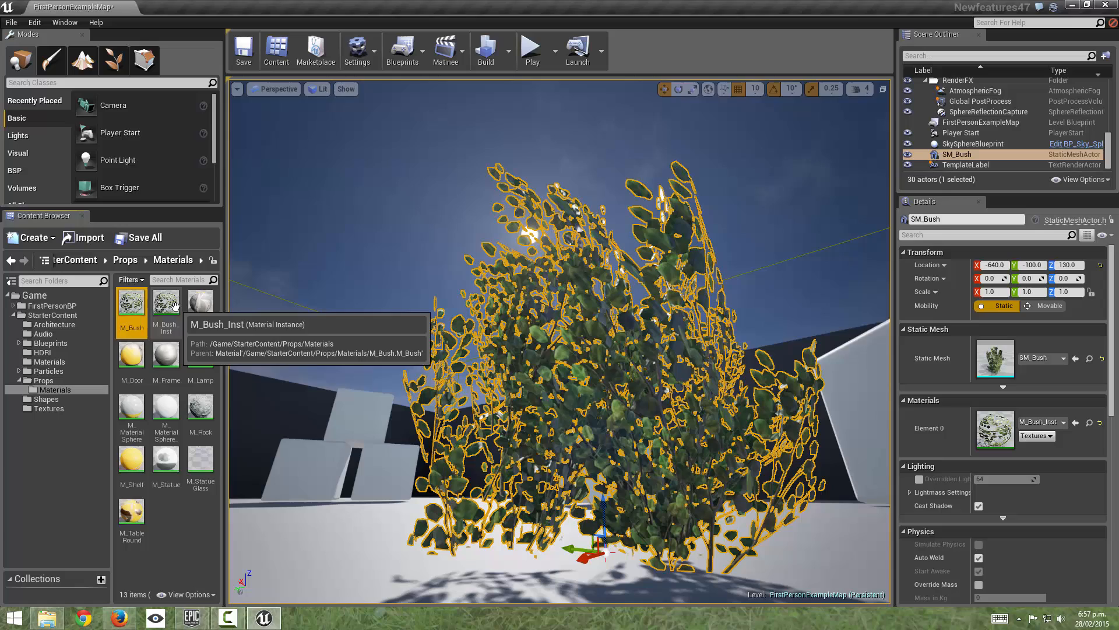
# - Enable the ssColour override in M_Bush_Inst and pick a deep yellow-green subsurface colour
pyautogui.doubleClick(165, 300)
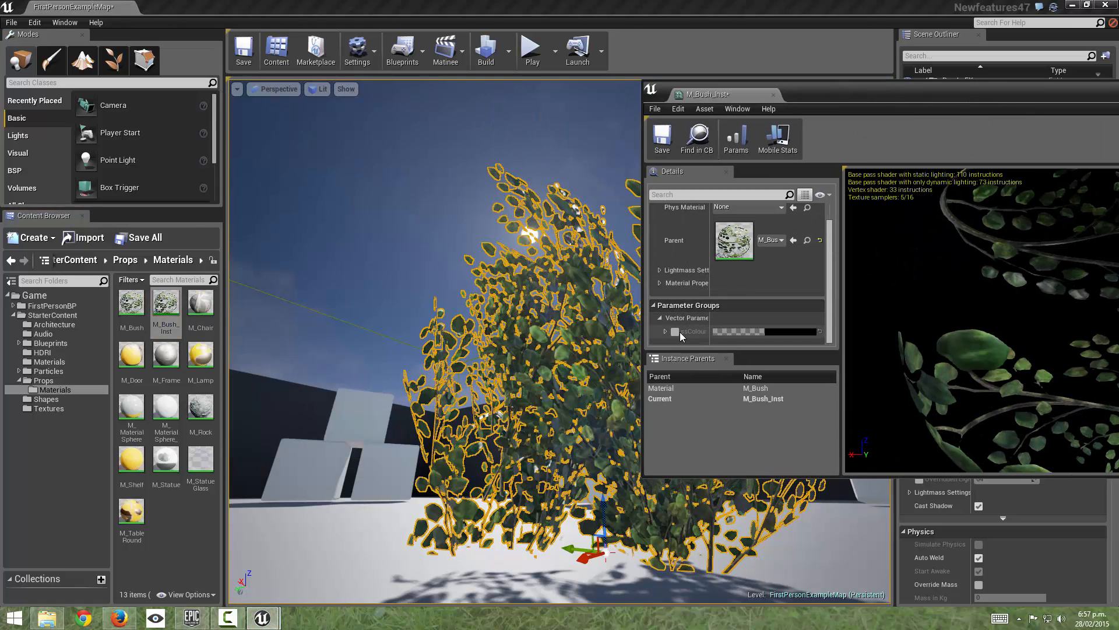
pyautogui.click(764, 332)
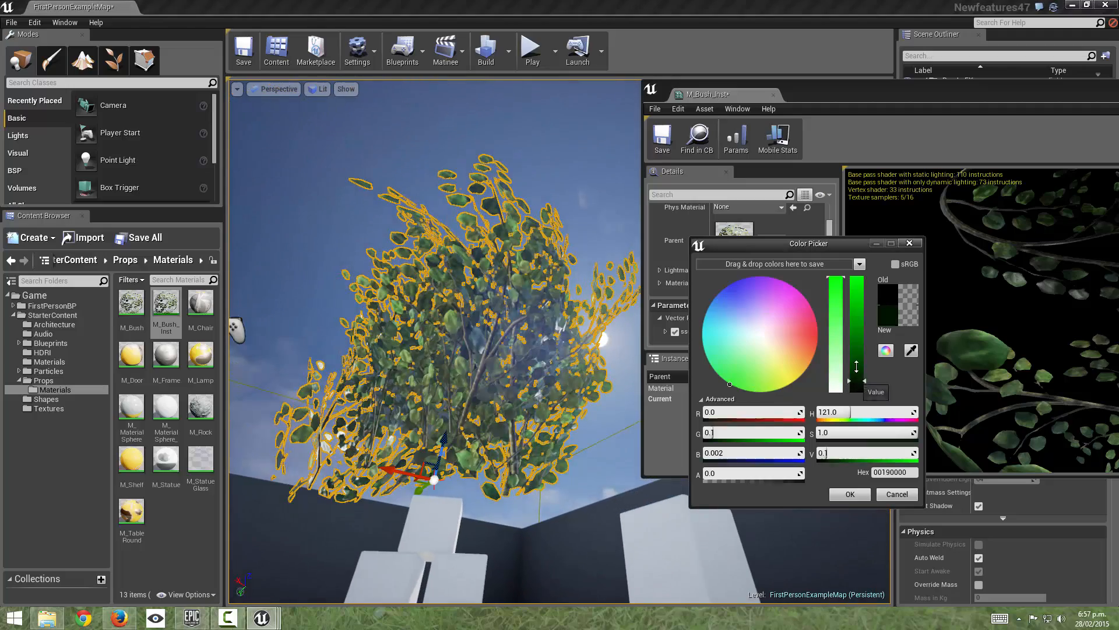
pyautogui.moveTo(854, 367); pyautogui.dragTo(849, 338)
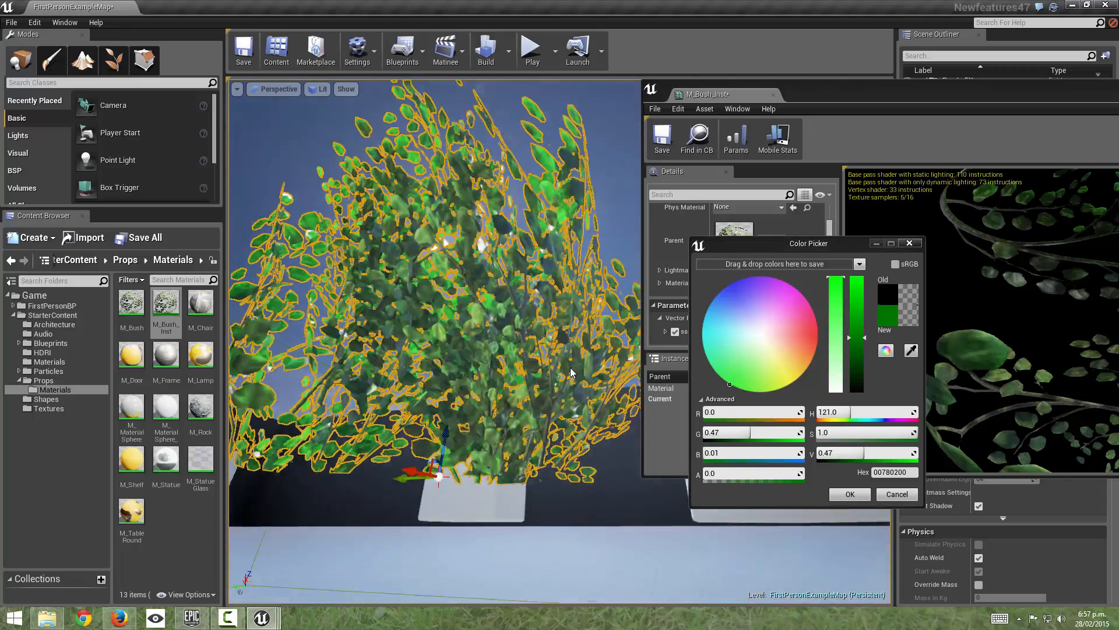
pyautogui.moveTo(850, 337); pyautogui.dragTo(861, 374)
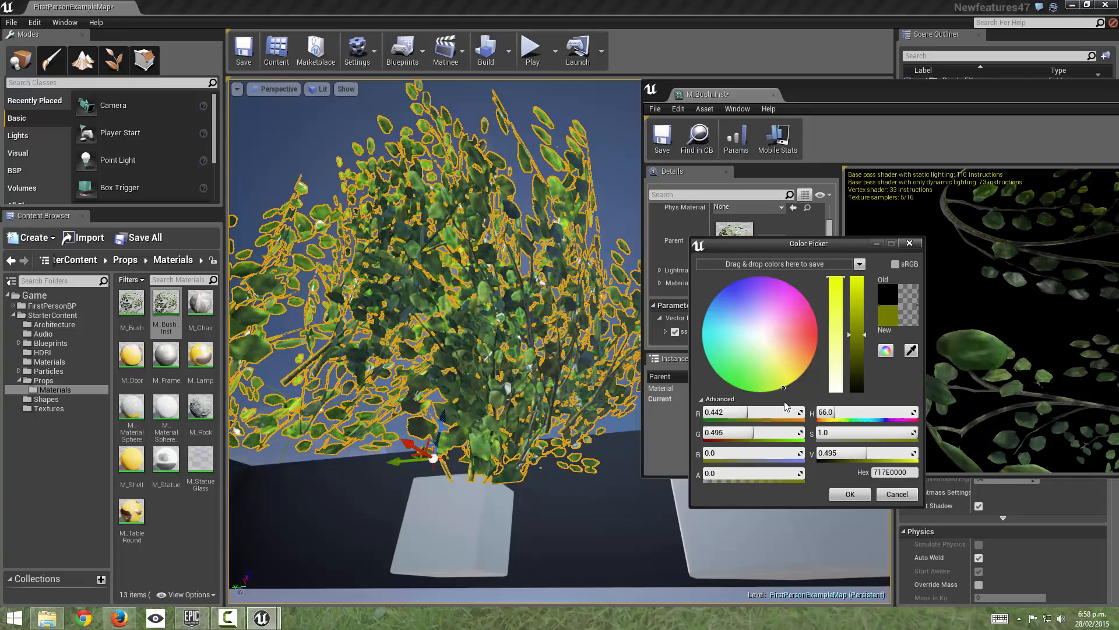
pyautogui.moveTo(850, 334); pyautogui.dragTo(850, 383)
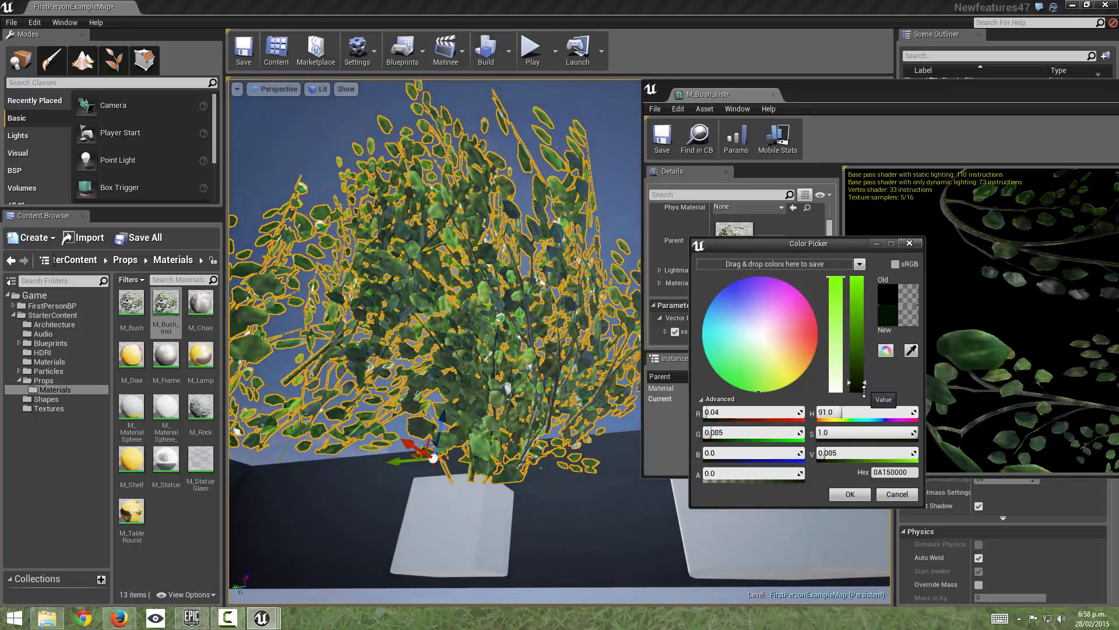
pyautogui.click(850, 494)
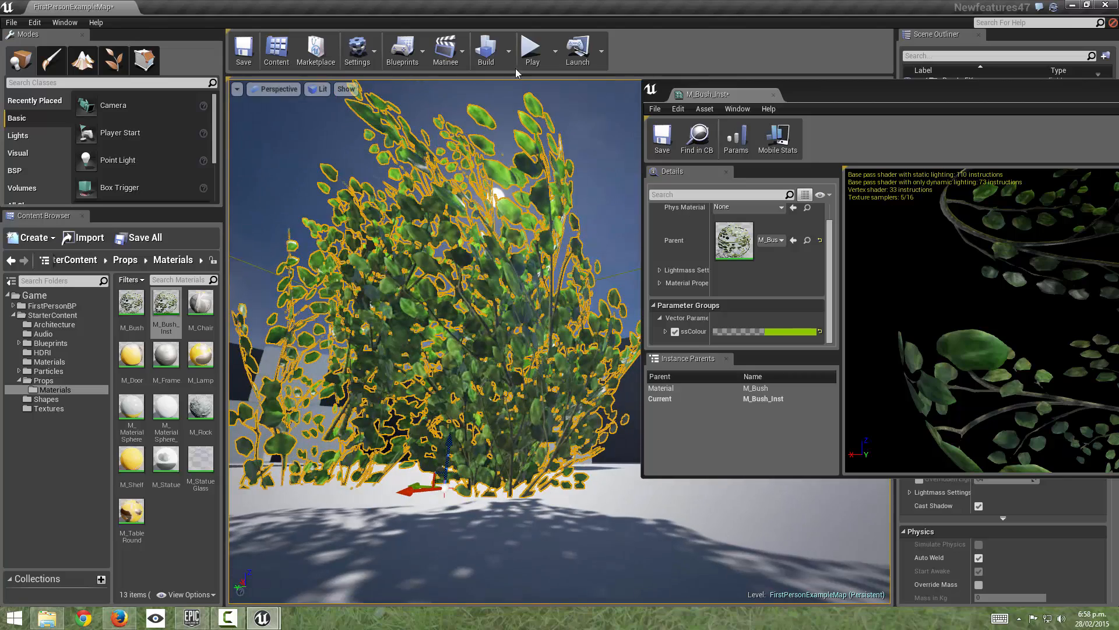
# - Set ssColour to tan (hex 90731F), confirm, and inspect the backlit bush in the viewport
pyautogui.click(485, 49)
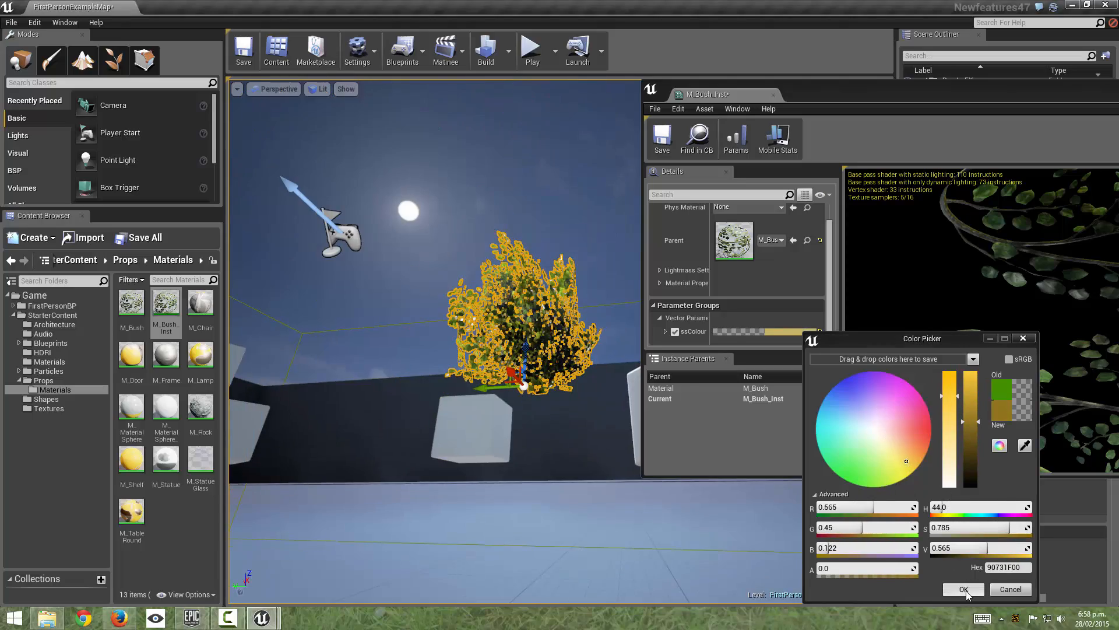
pyautogui.click(963, 588)
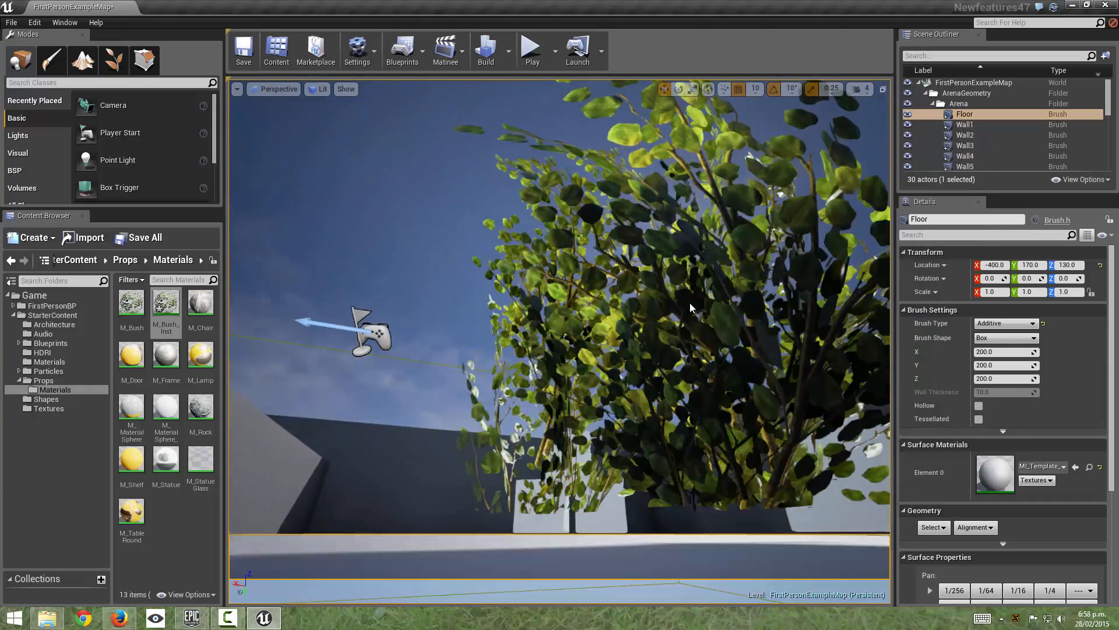
pyautogui.click(972, 144)
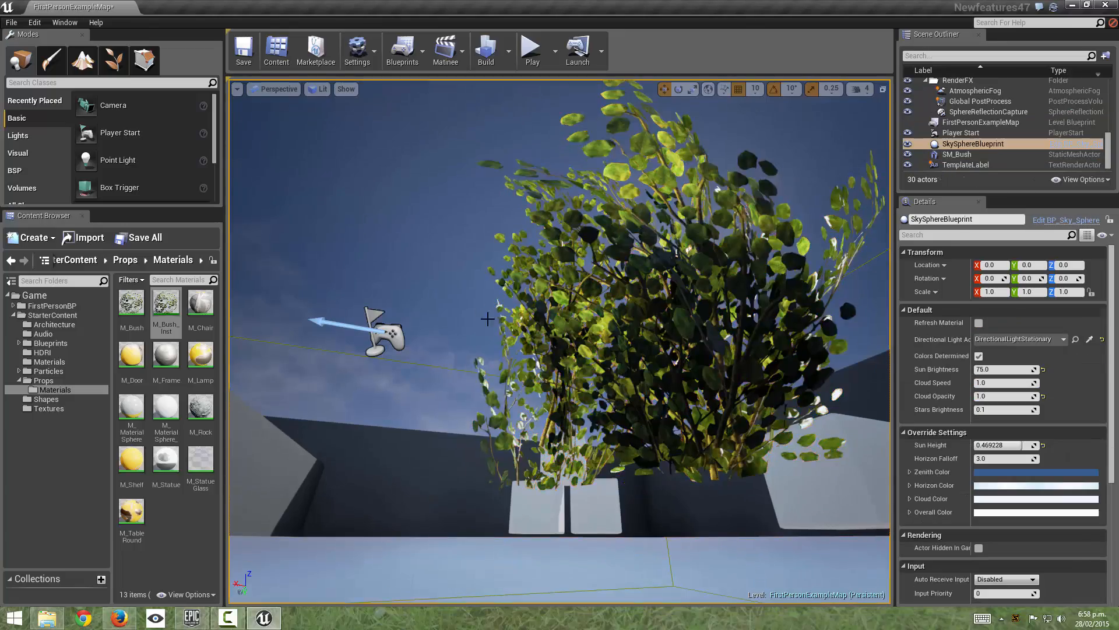